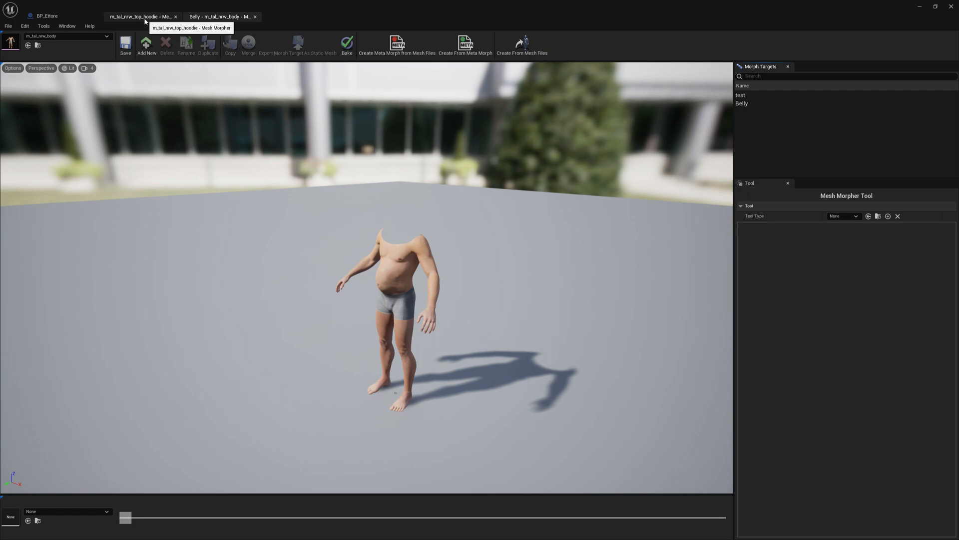
# Select the body's Belly morph target and briefly check the hoodie mesh's morph editor.
pyautogui.click(743, 102)
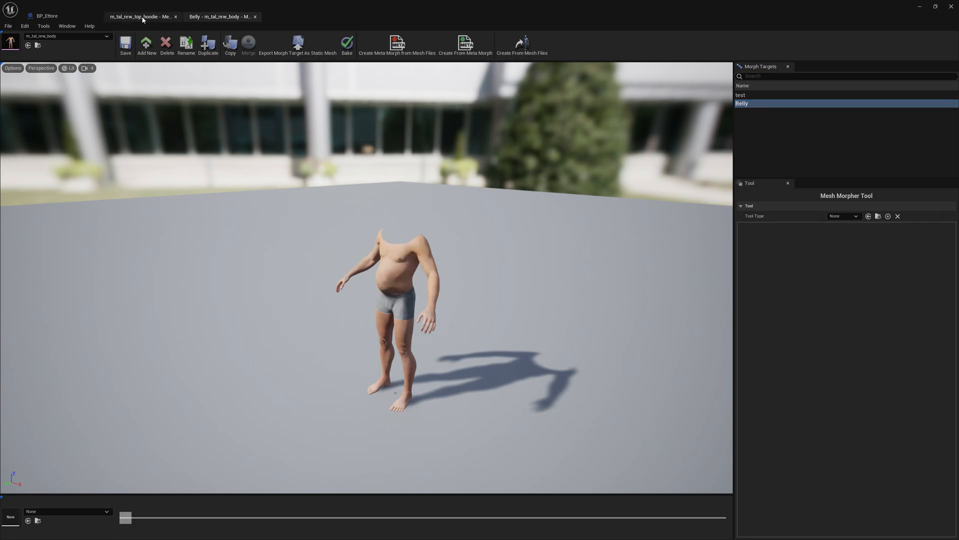
pyautogui.click(141, 17)
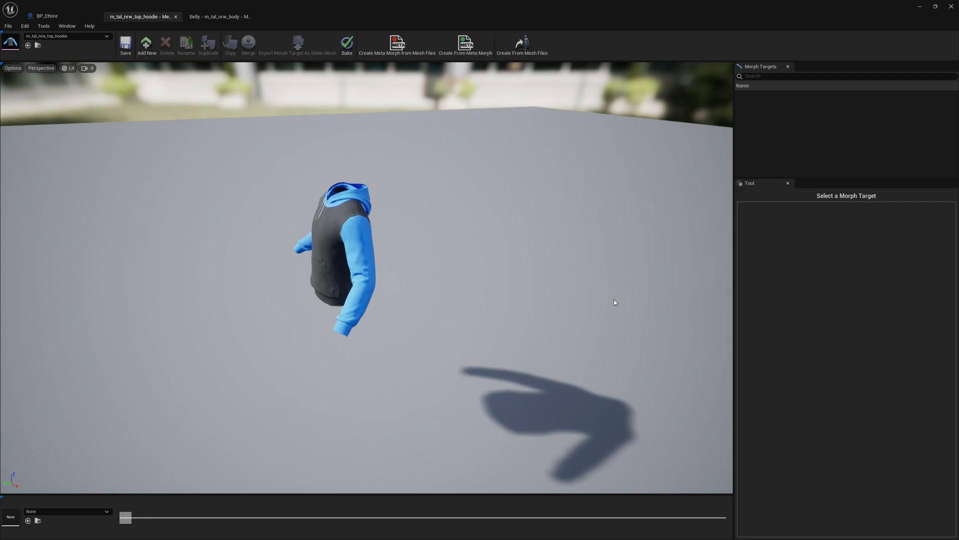
pyautogui.moveTo(247, 45)
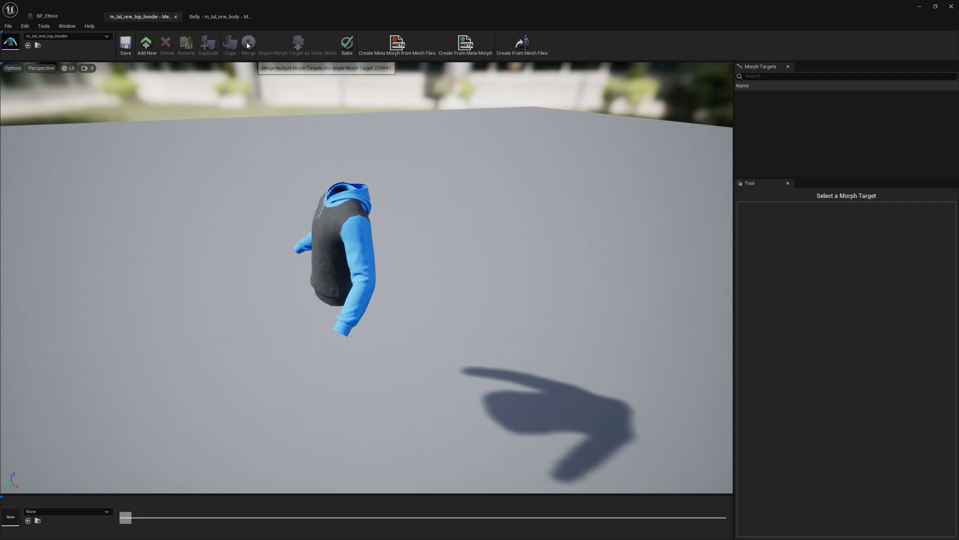
pyautogui.click(220, 17)
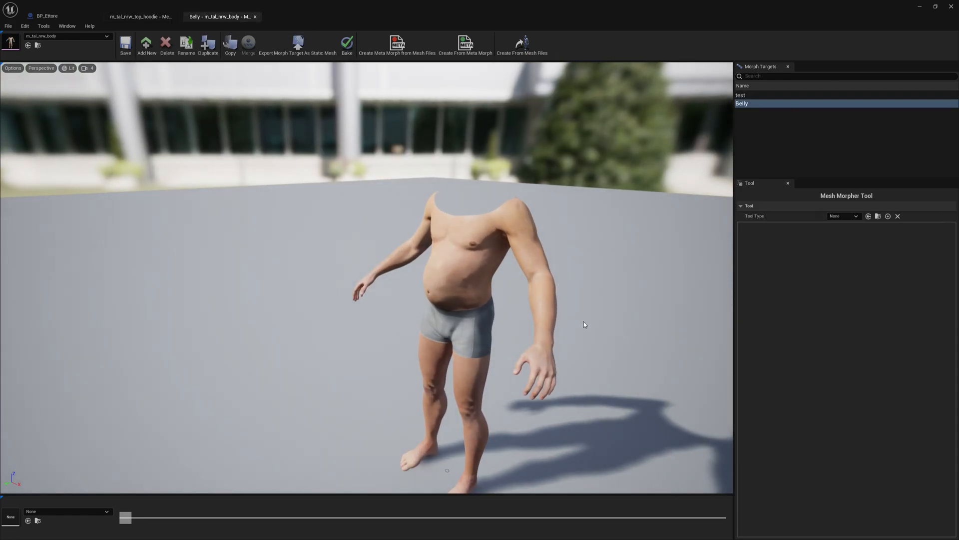
pyautogui.moveTo(549, 288)
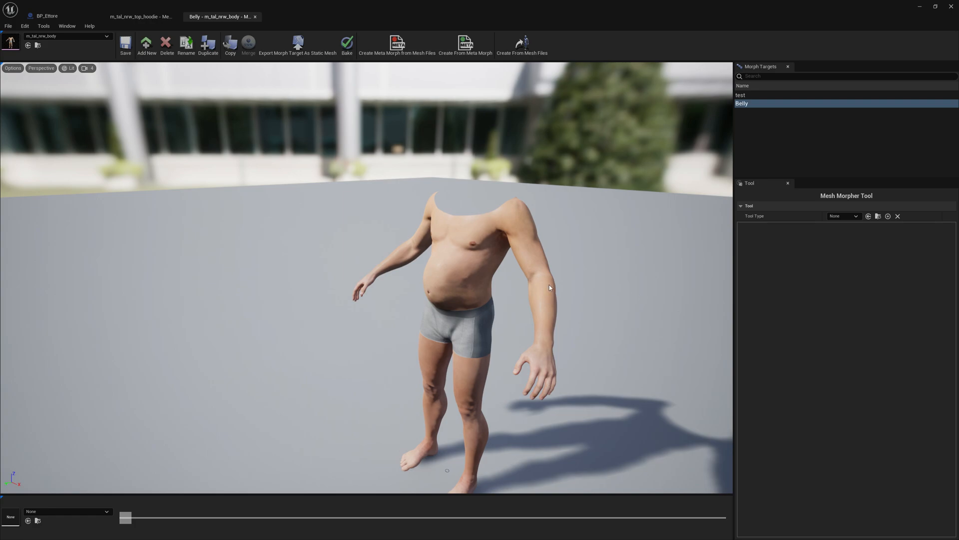
pyautogui.moveTo(798, 166)
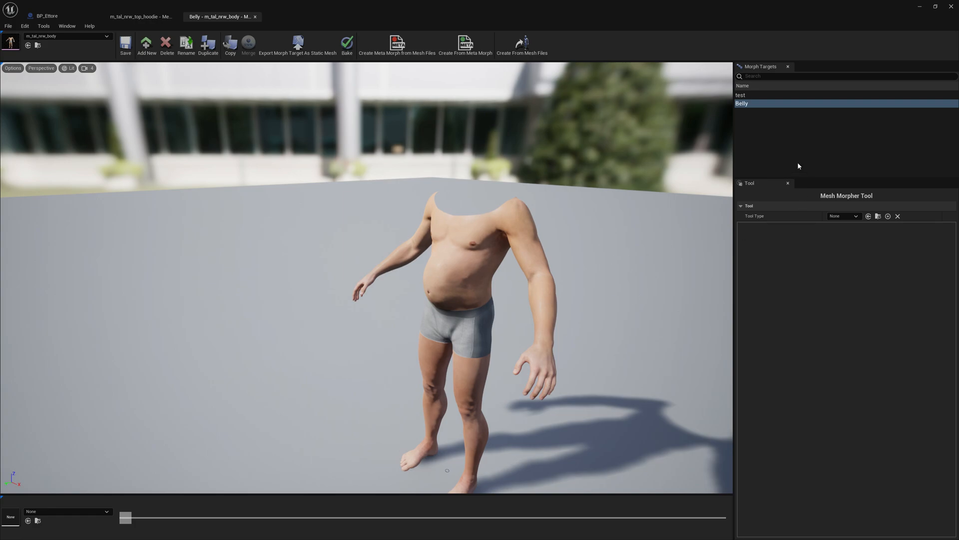
# Create a new morph target named BeerBelly on the body mesh.
pyautogui.click(146, 46)
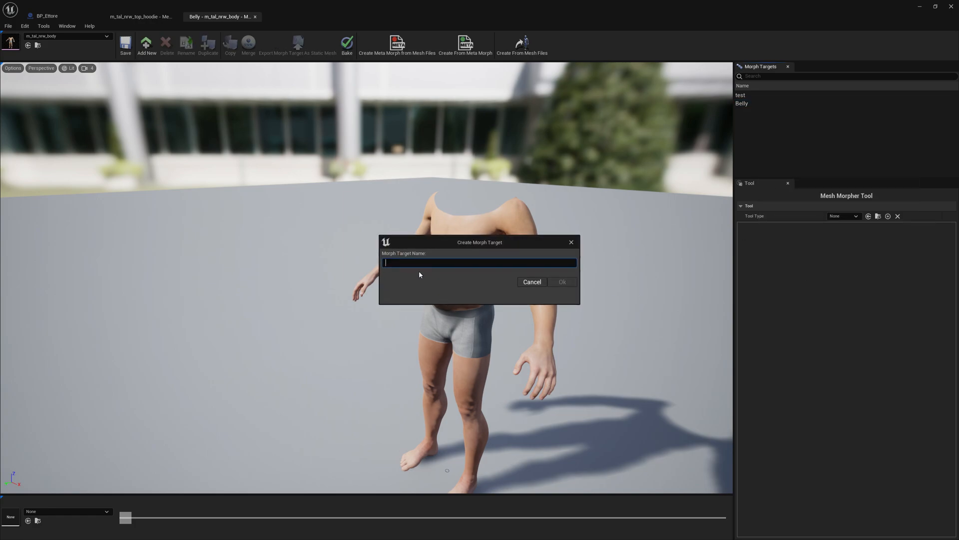
pyautogui.write('B')
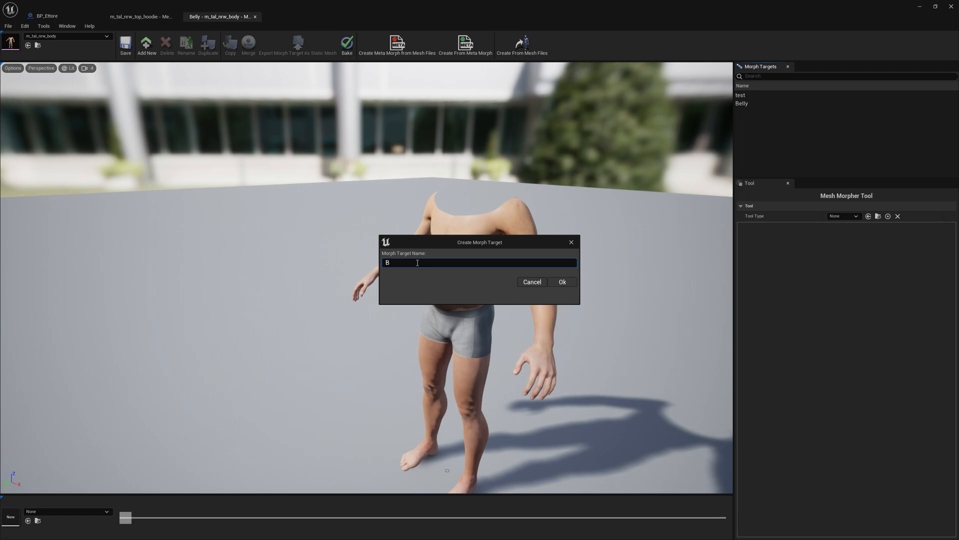
pyautogui.write('eerBelly')
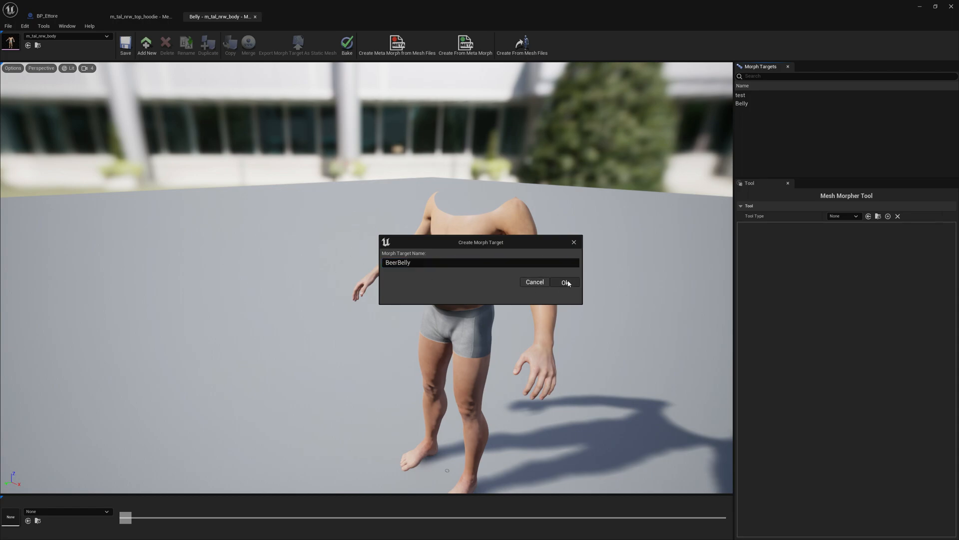
pyautogui.click(565, 281)
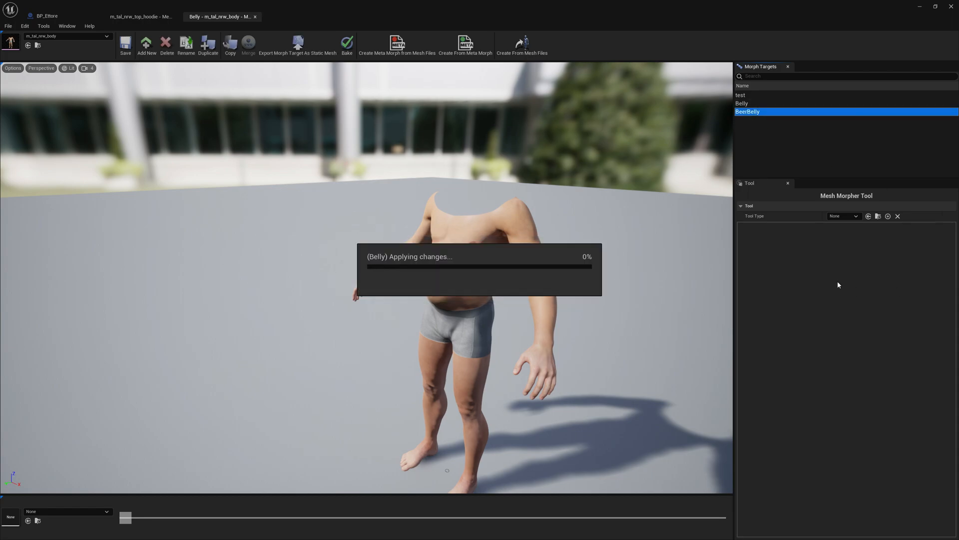
pyautogui.moveTo(868, 239)
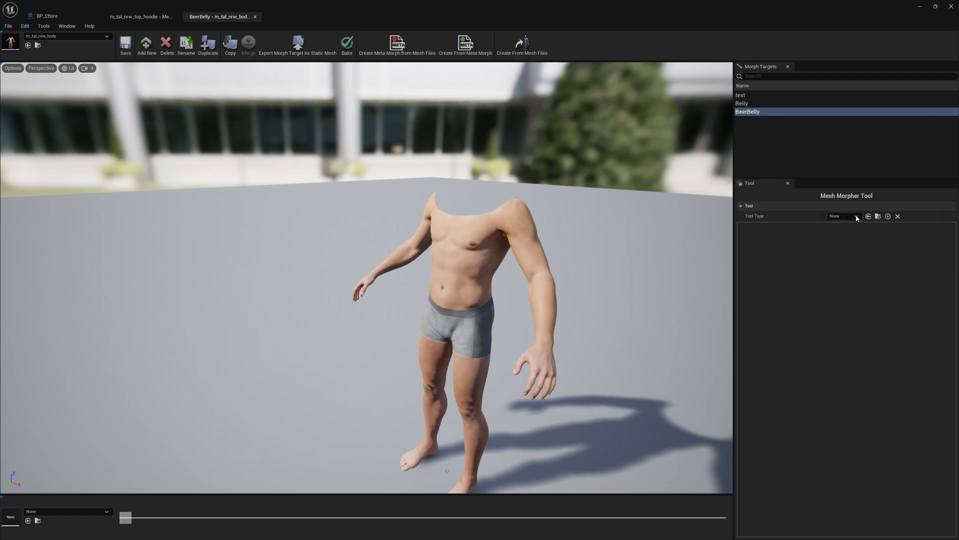
# Set Tool Type to Sculpt, face the body from the front, and select Belly for editing.
pyautogui.click(843, 216)
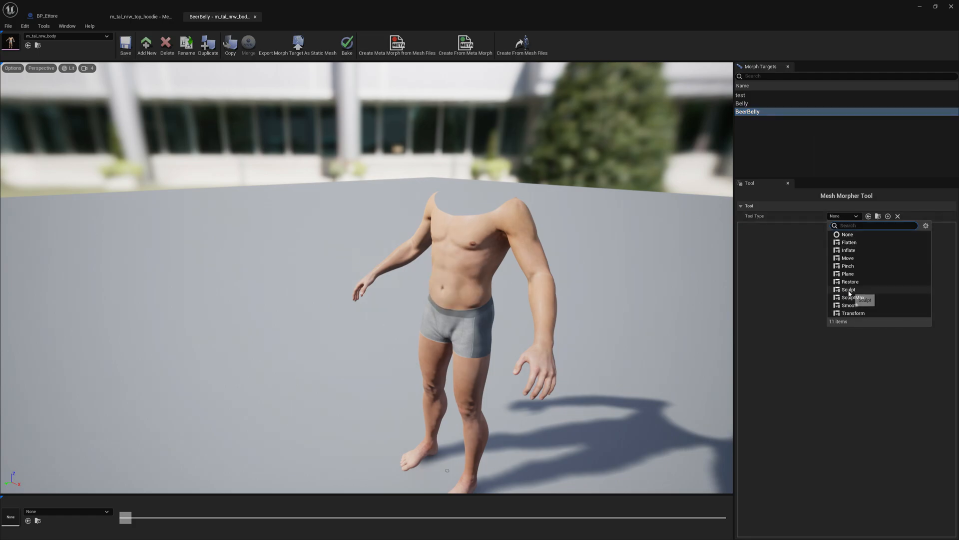
pyautogui.click(848, 290)
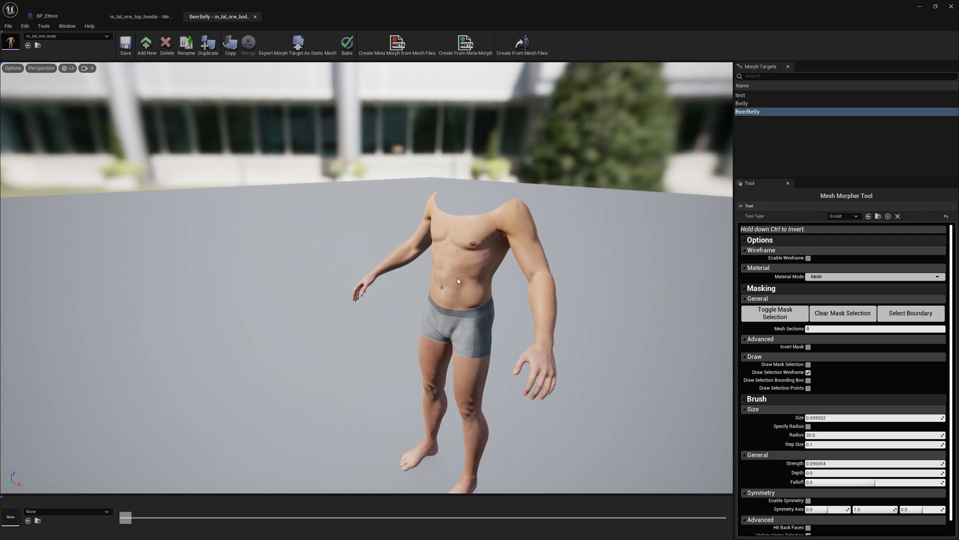
pyautogui.moveTo(458, 280); pyautogui.dragTo(448, 271)
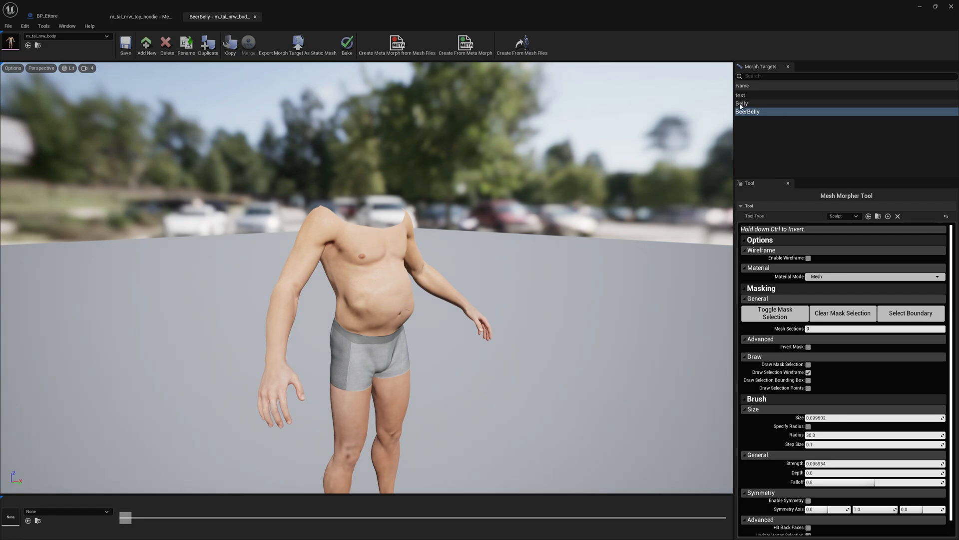
pyautogui.click(742, 102)
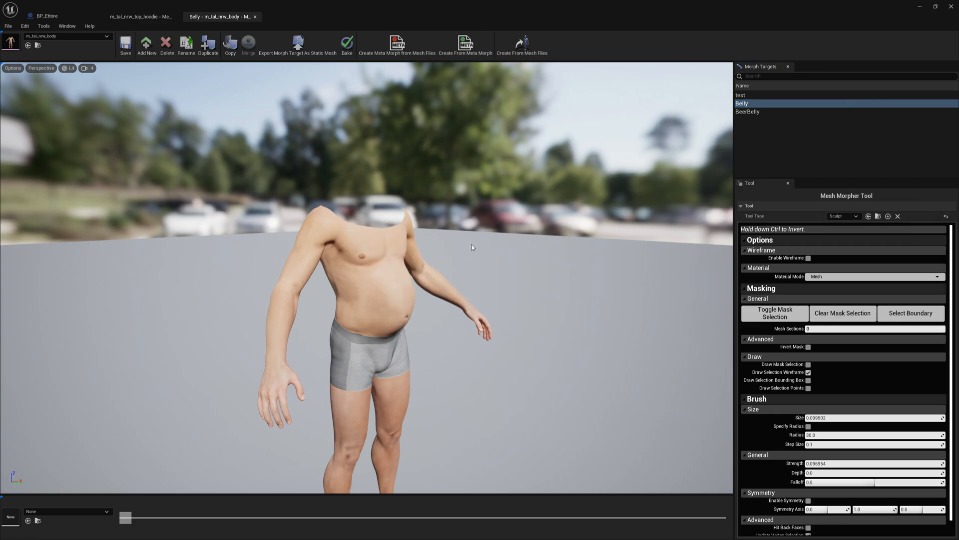
# Zoom to the torso and launch Copy Selected Morph Targets with Belly selected.
pyautogui.moveTo(471, 247); pyautogui.dragTo(633, 277)
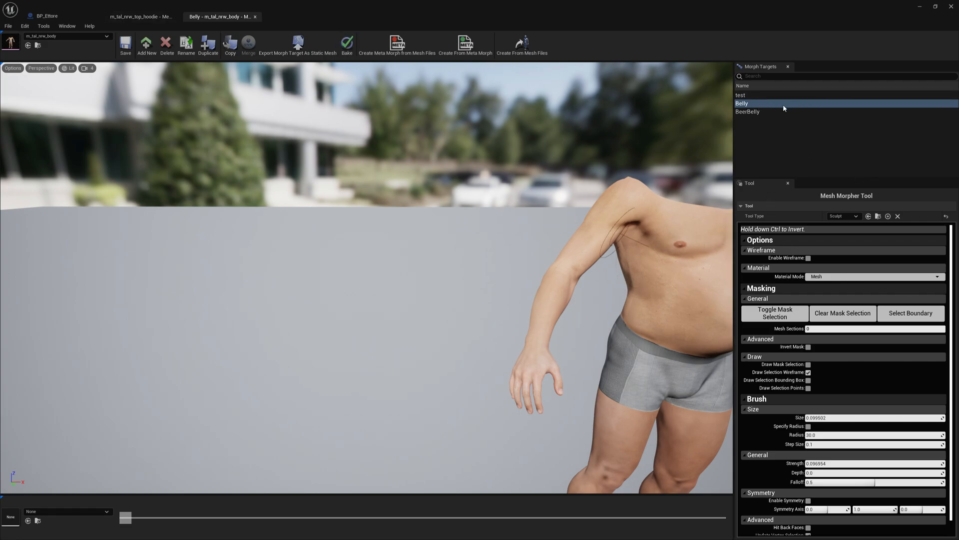
pyautogui.click(43, 26)
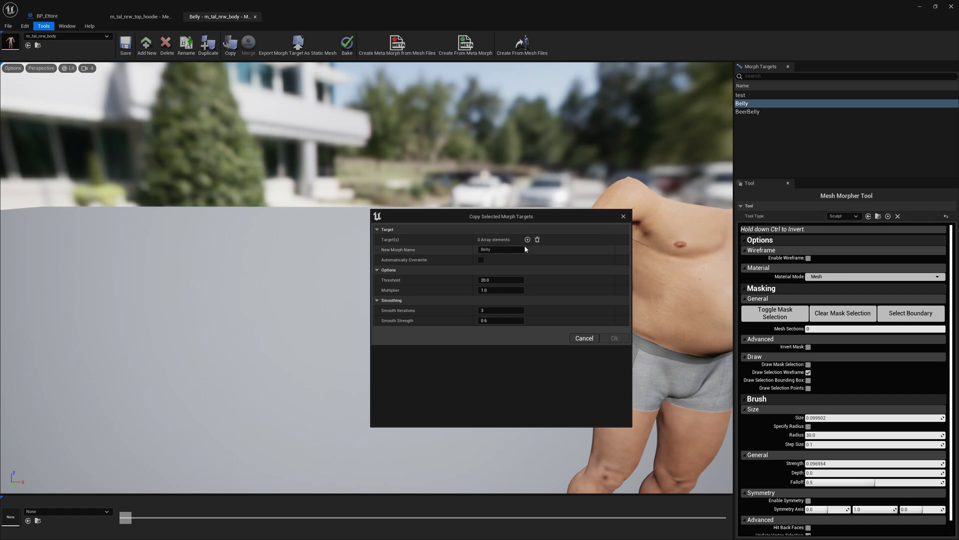
# Add m_tal_nrw_top_hoodie as the copy target mesh, keeping the morph name Belly.
pyautogui.click(527, 239)
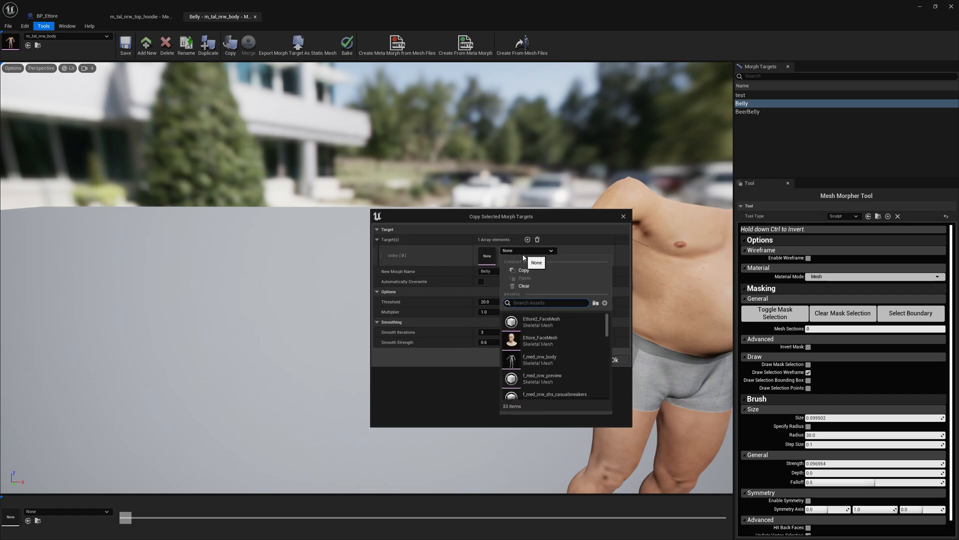
pyautogui.write('hoo')
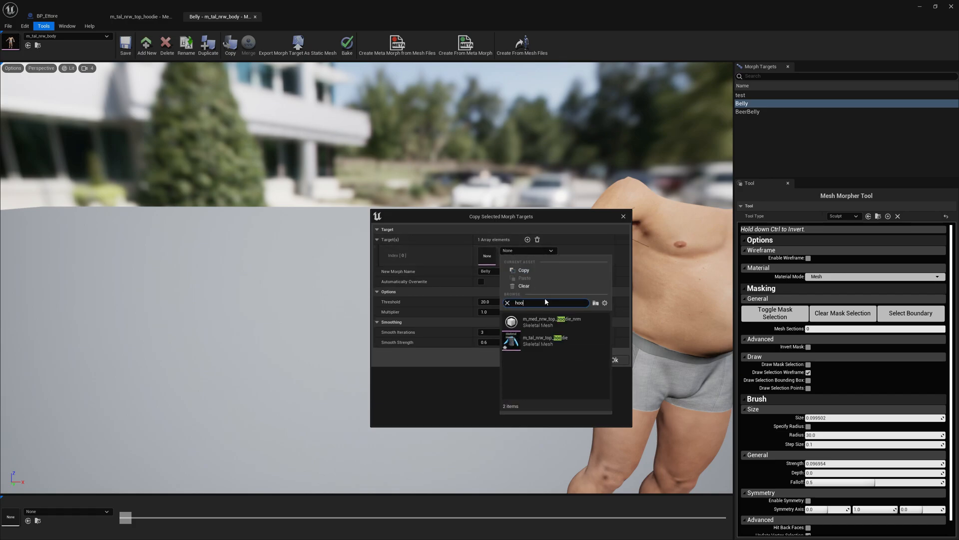
pyautogui.moveTo(544, 340)
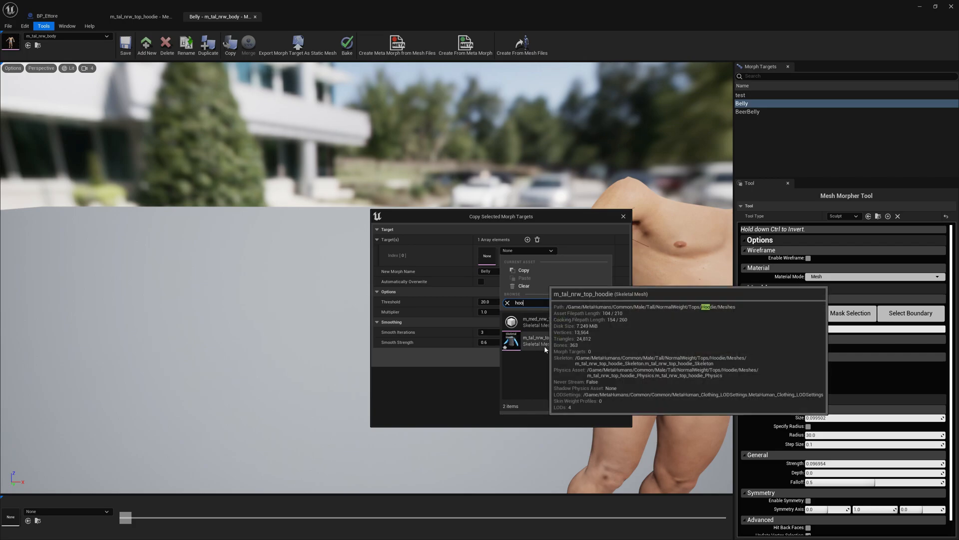
pyautogui.click(511, 339)
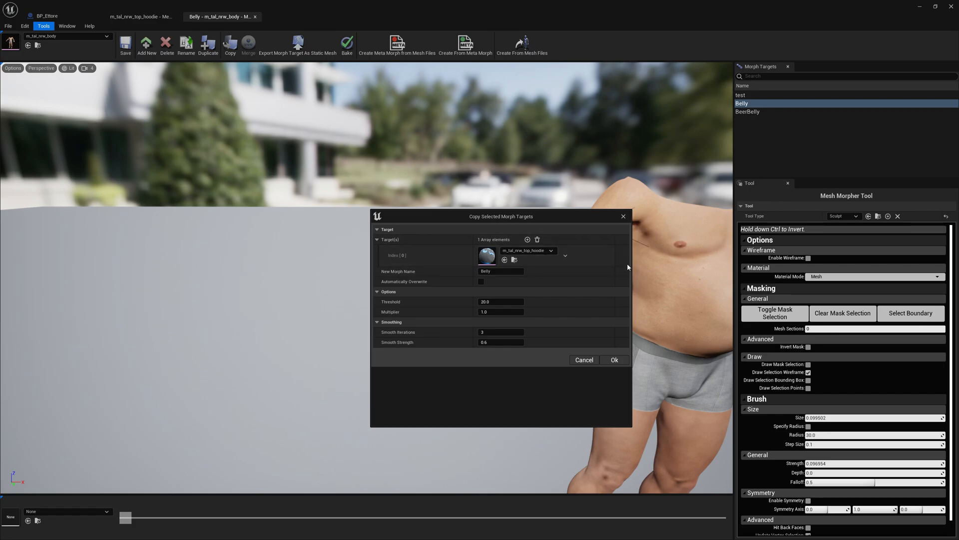
pyautogui.moveTo(547, 217)
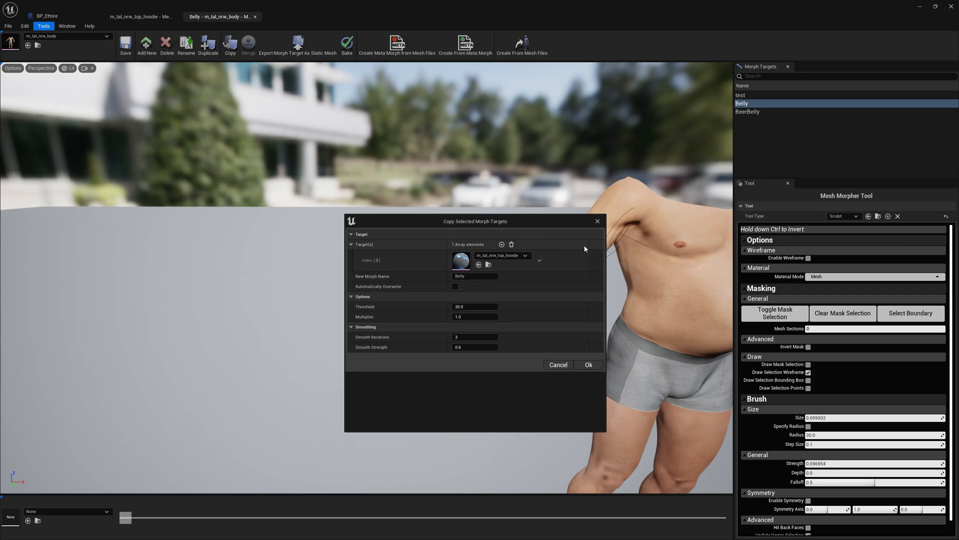
pyautogui.moveTo(412, 326)
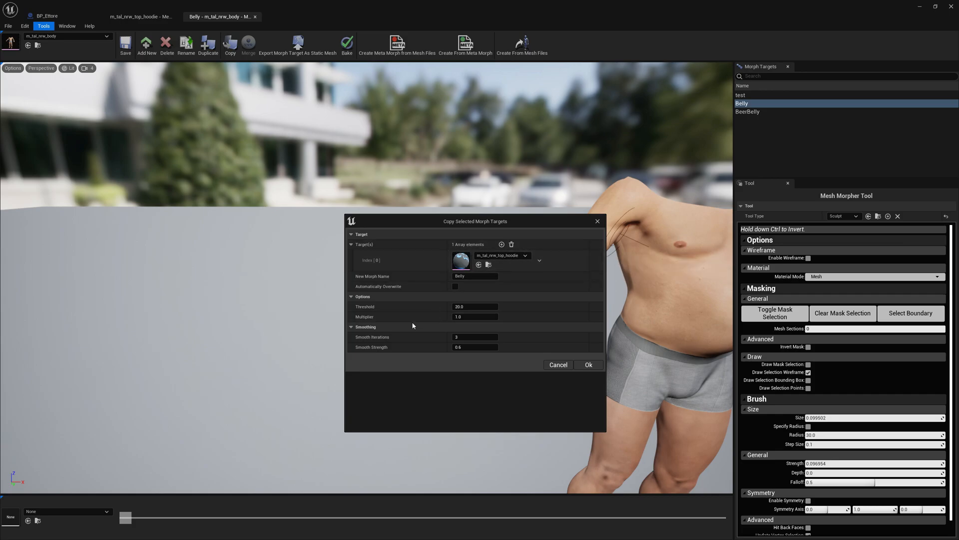
pyautogui.moveTo(497, 255)
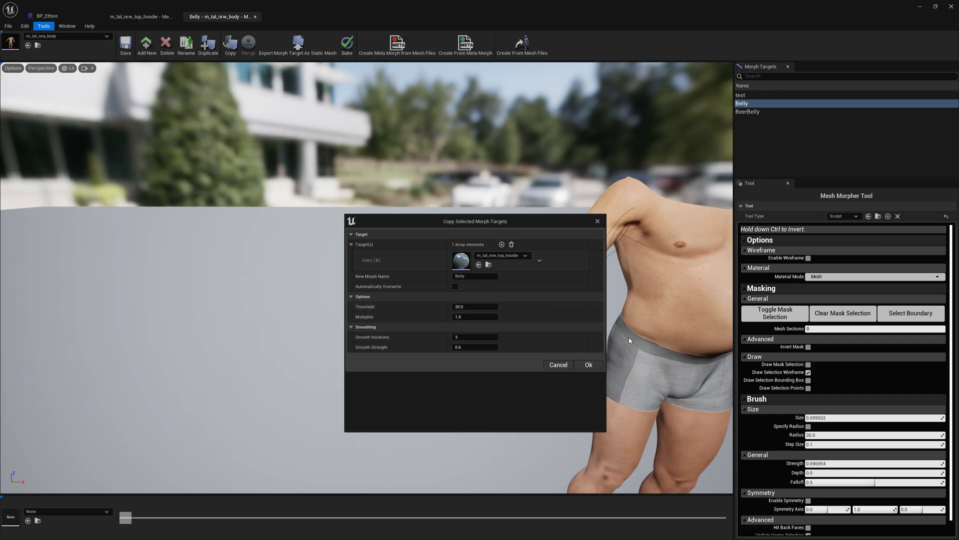
pyautogui.moveTo(558, 427)
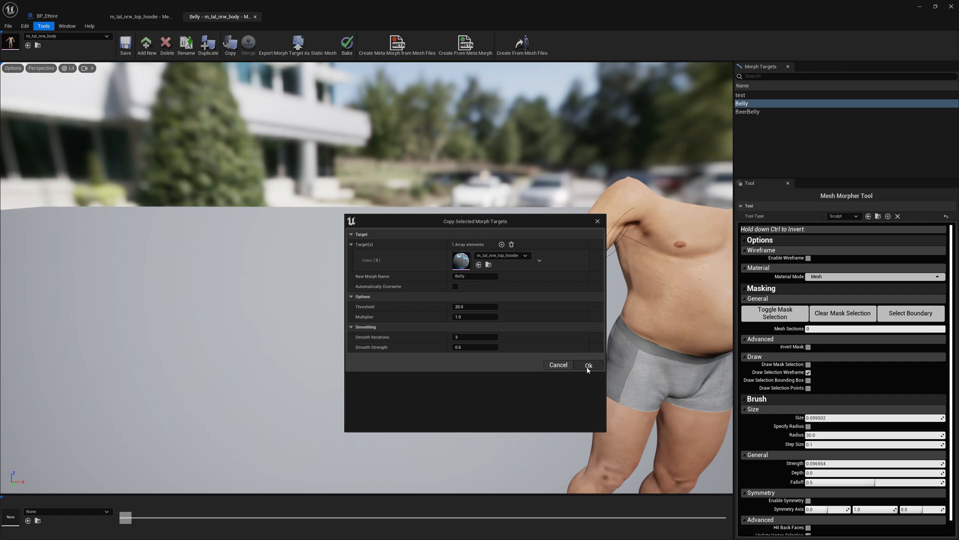
# Confirm copying Belly onto the hoodie and dismiss the success message.
pyautogui.click(586, 364)
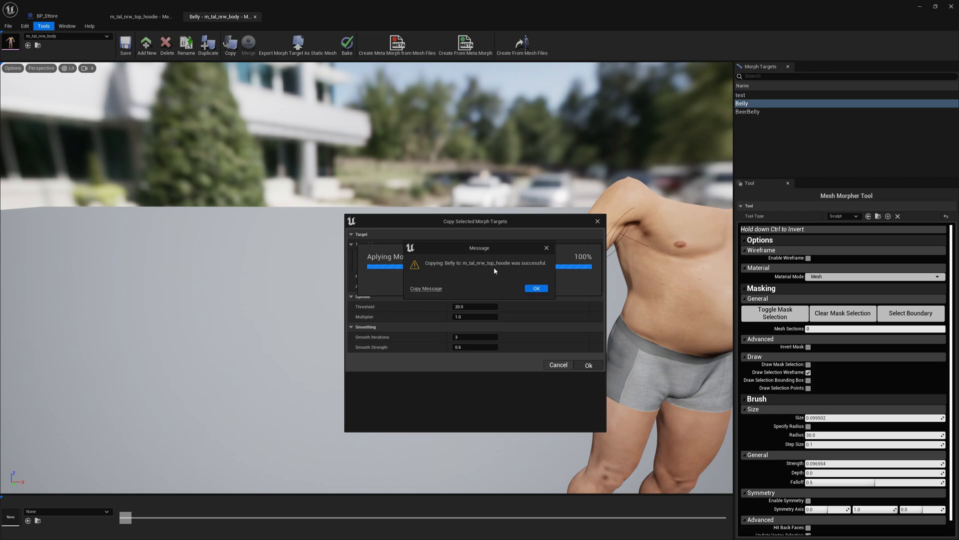
pyautogui.moveTo(527, 276)
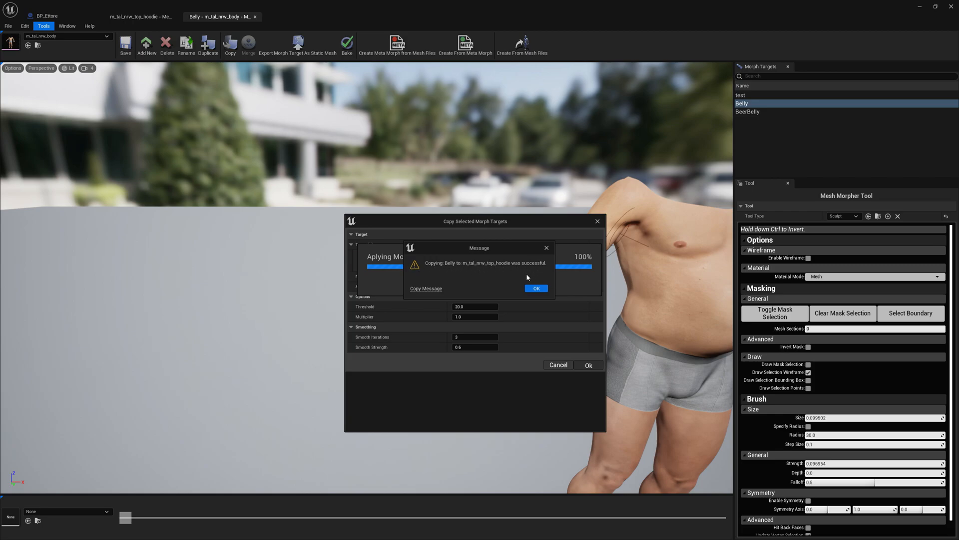
pyautogui.click(536, 288)
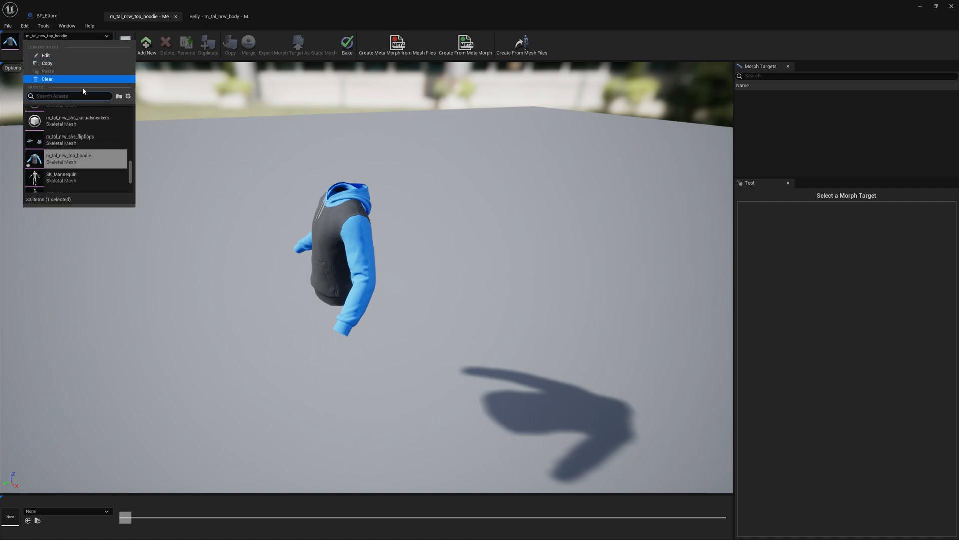
# Reload the hoodie mesh to verify its Belly morph target, then return to BP_Ettore.
pyautogui.click(70, 158)
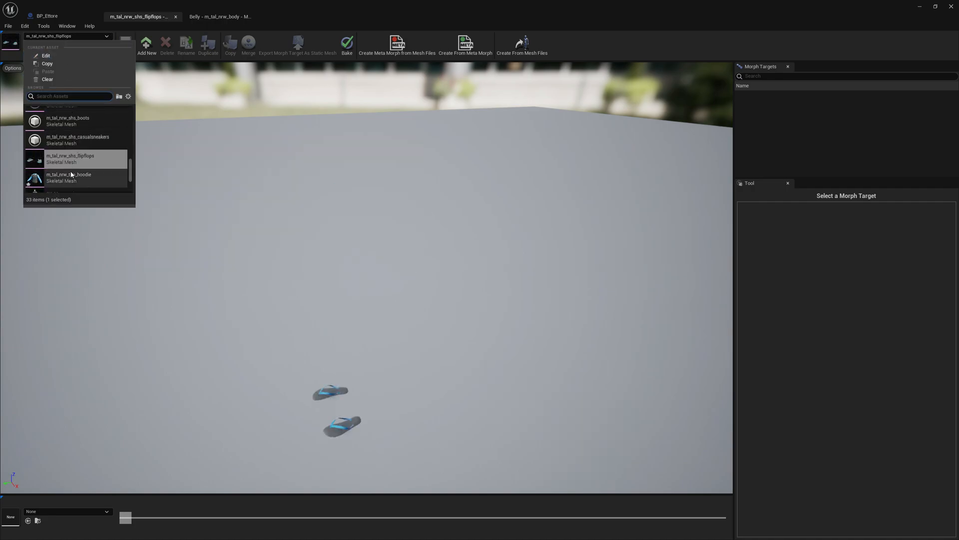
pyautogui.click(69, 178)
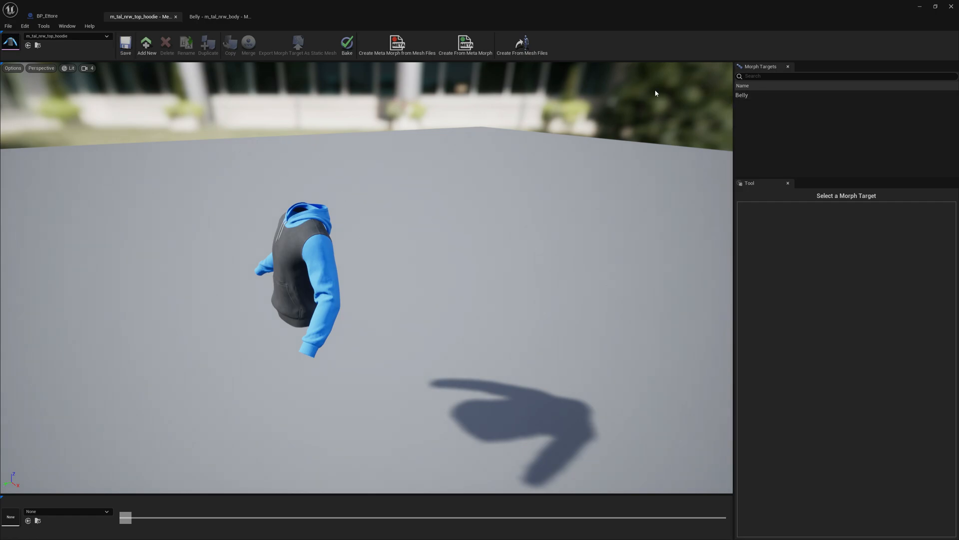
pyautogui.click(743, 95)
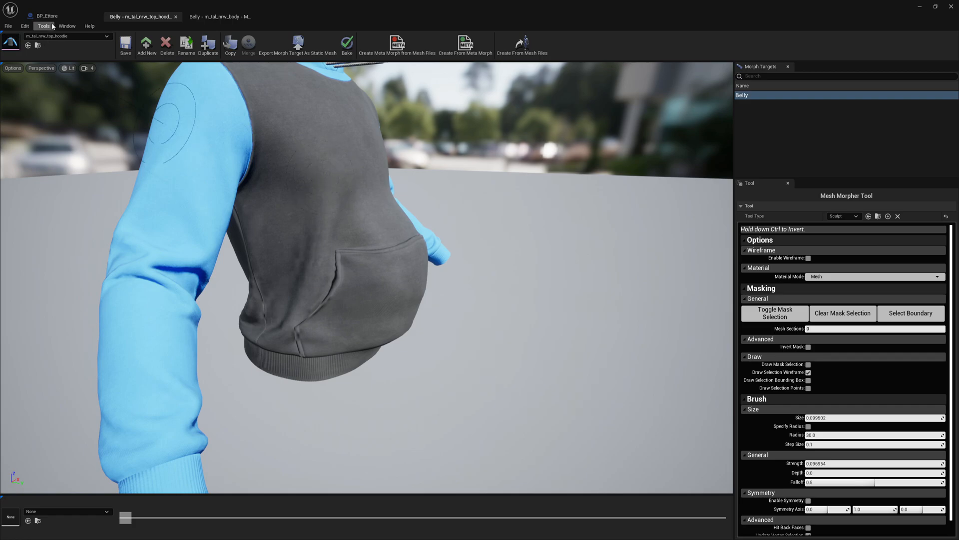
pyautogui.click(45, 15)
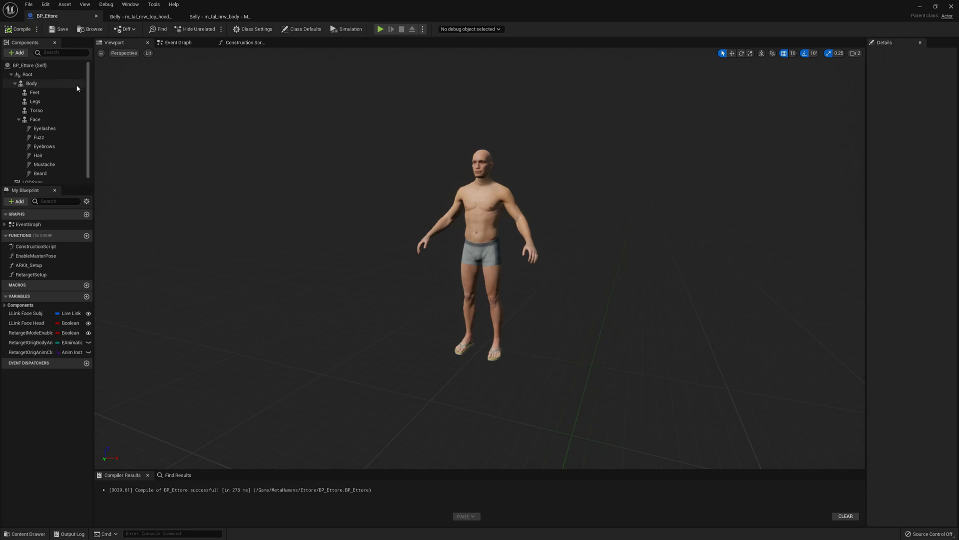
# Add a Skeletal Mesh component and attach it under Body.
pyautogui.click(36, 110)
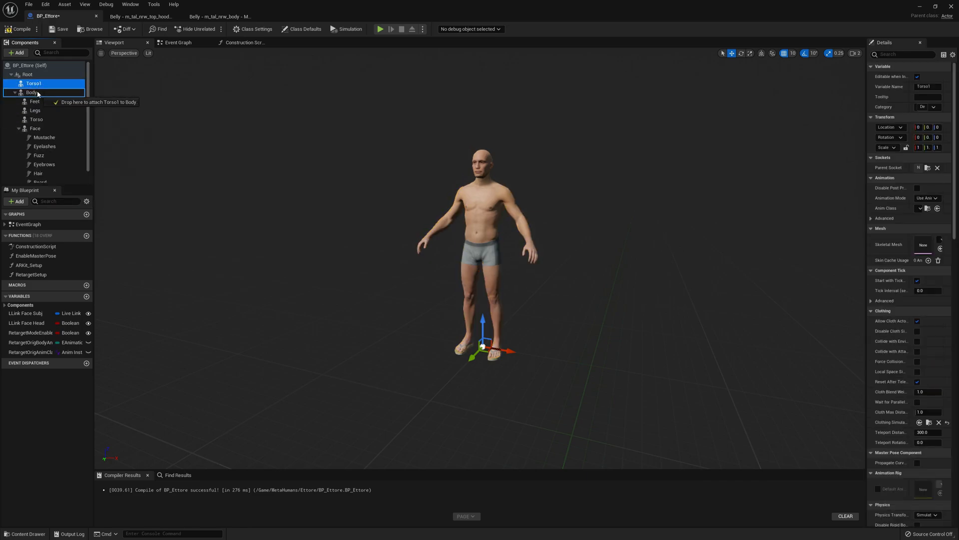
pyautogui.moveTo(34, 83); pyautogui.dragTo(31, 92)
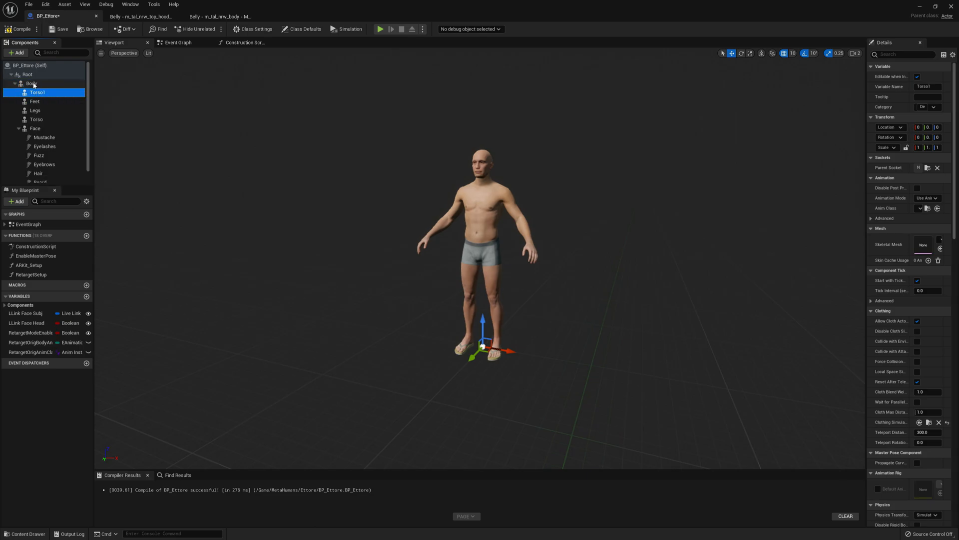
pyautogui.moveTo(37, 92)
pyautogui.write('Hoodie')
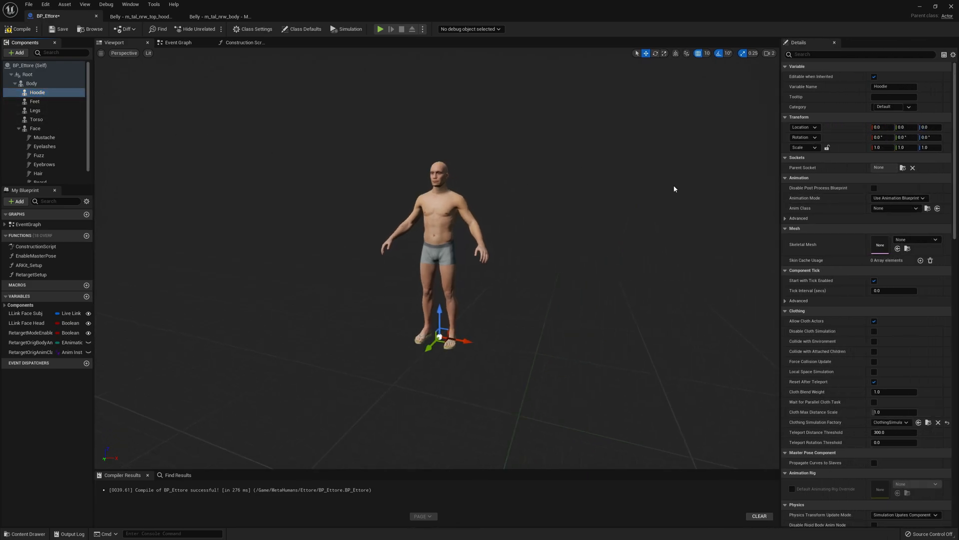
# Assign m_tal_nrw_top_hoodie as the component's skeletal mesh.
pyautogui.click(929, 239)
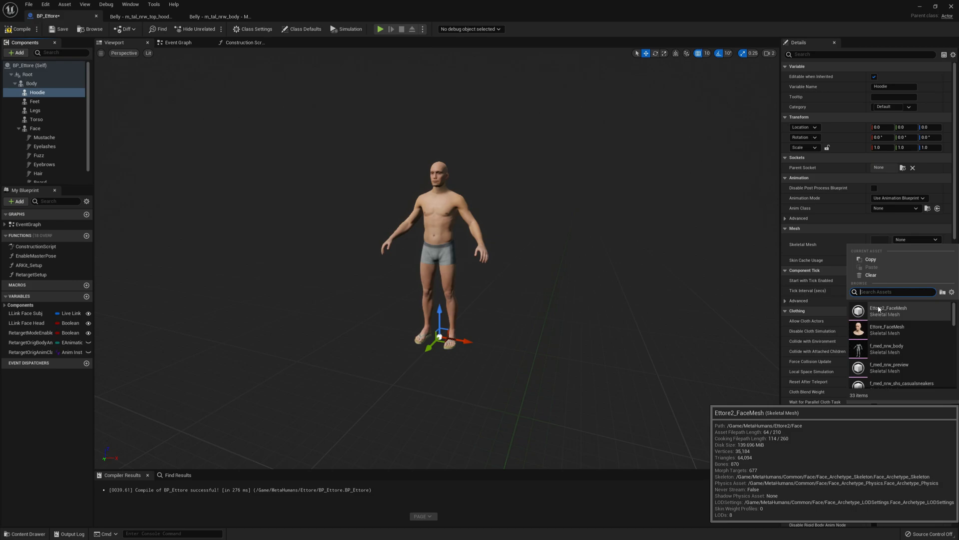
pyautogui.write('h')
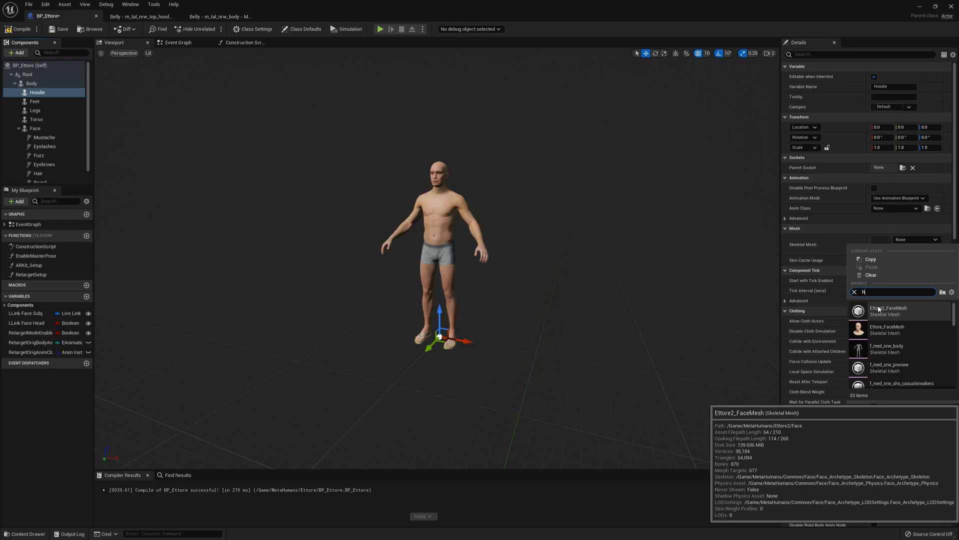
pyautogui.write('oodie')
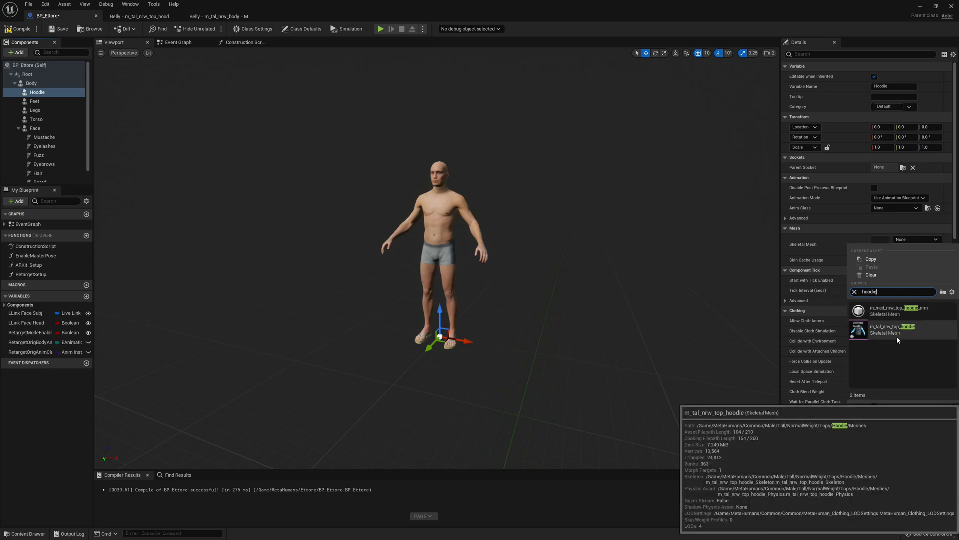
pyautogui.click(893, 329)
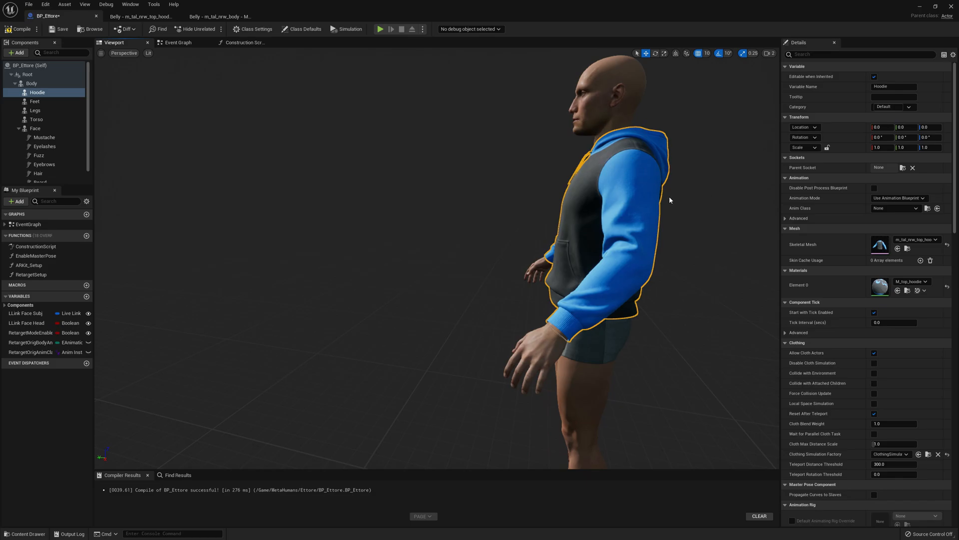
pyautogui.moveTo(185, 170)
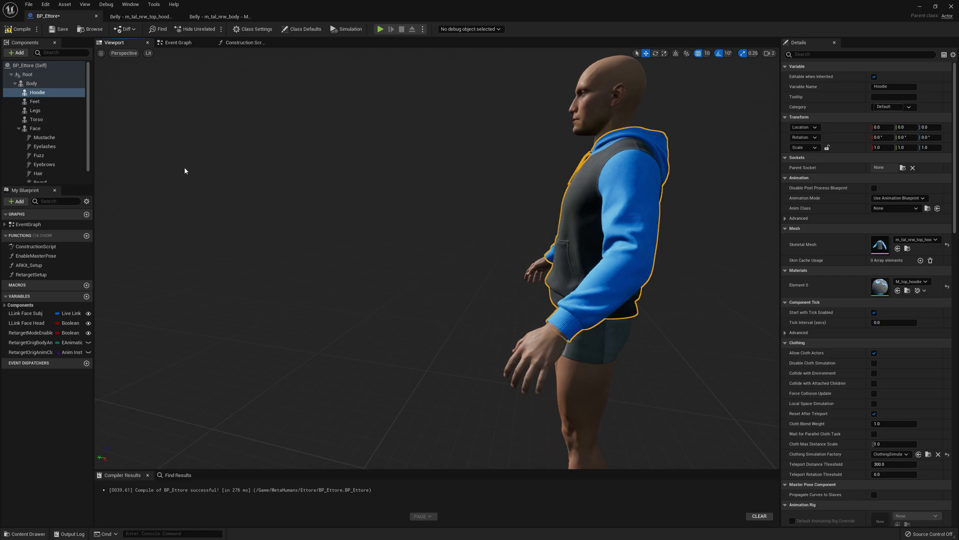
# Add a custom event named EnableBelly in the event graph.
pyautogui.click(178, 42)
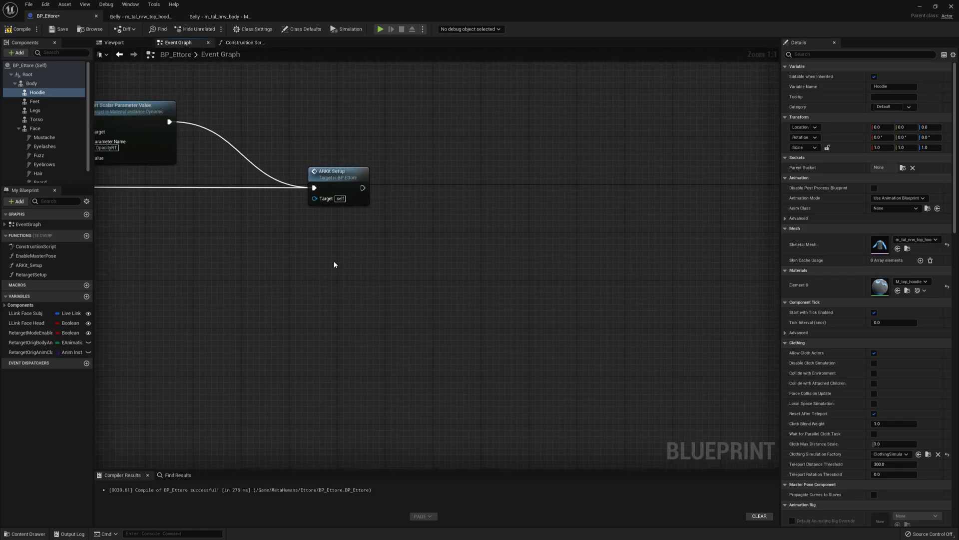
pyautogui.write('Custo')
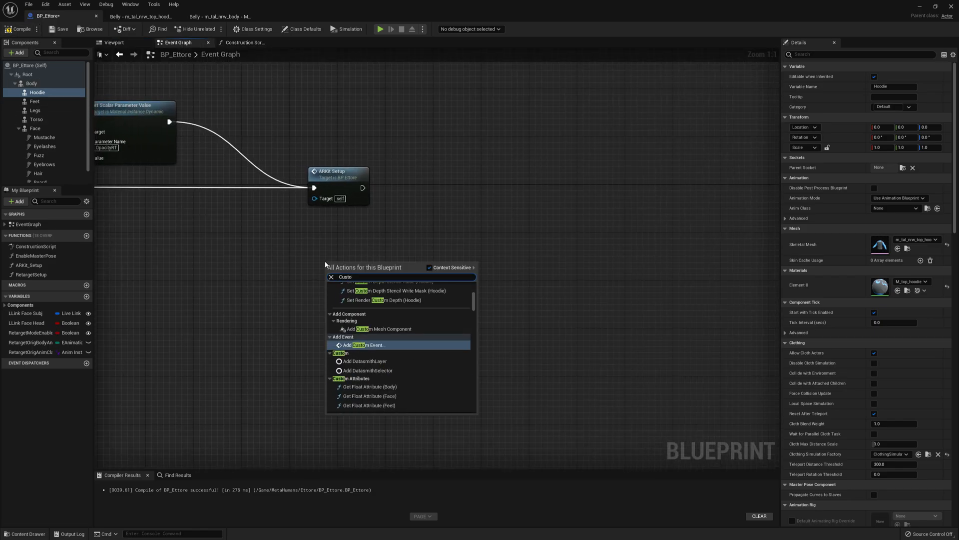
pyautogui.click(355, 345)
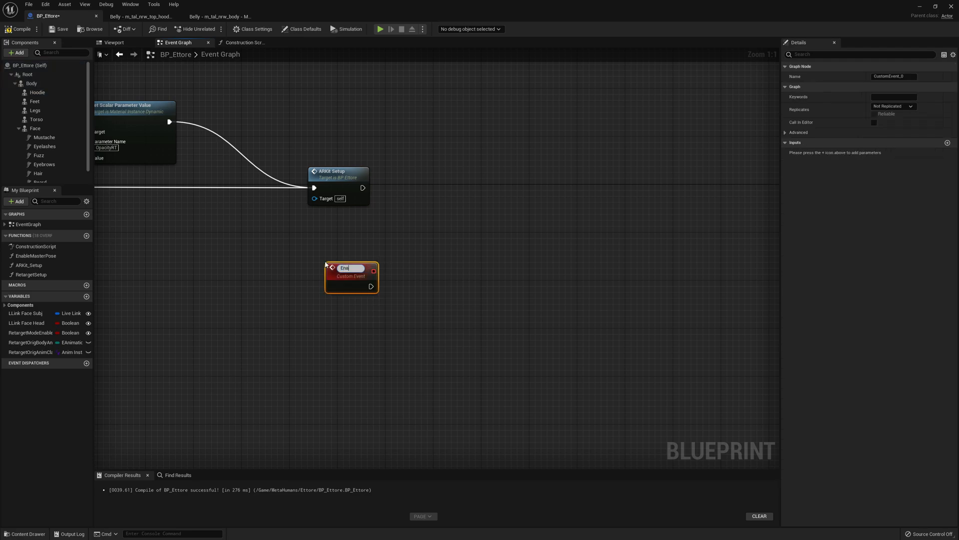
pyautogui.write('EnableBelly')
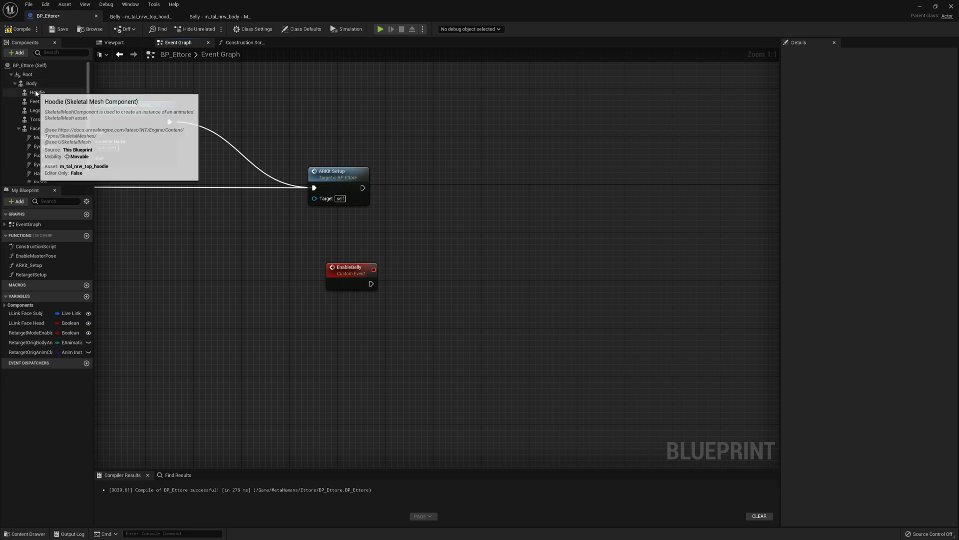
# Place Hoodie and Body references and wire Set Morph Target nodes for Belly to each.
pyautogui.moveTo(37, 91); pyautogui.dragTo(392, 322)
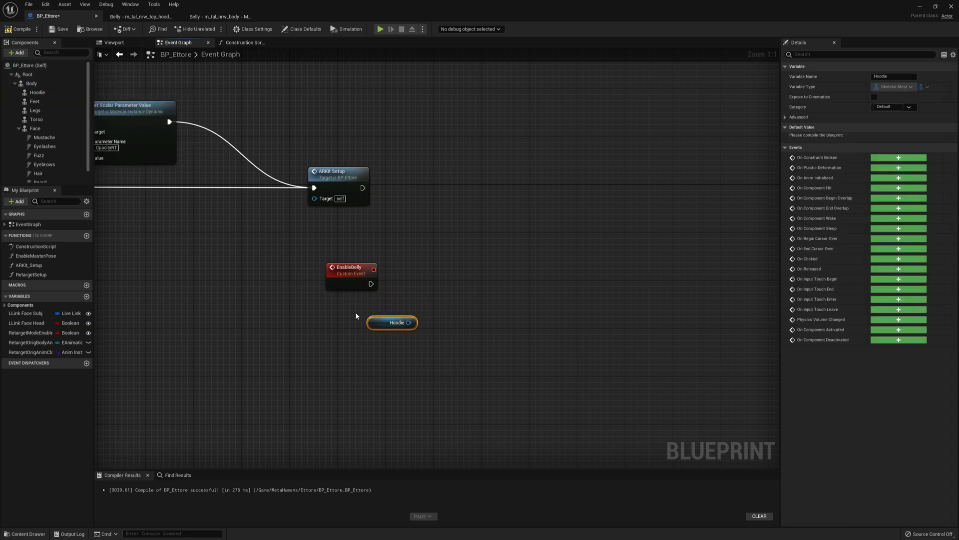
pyautogui.click(31, 83)
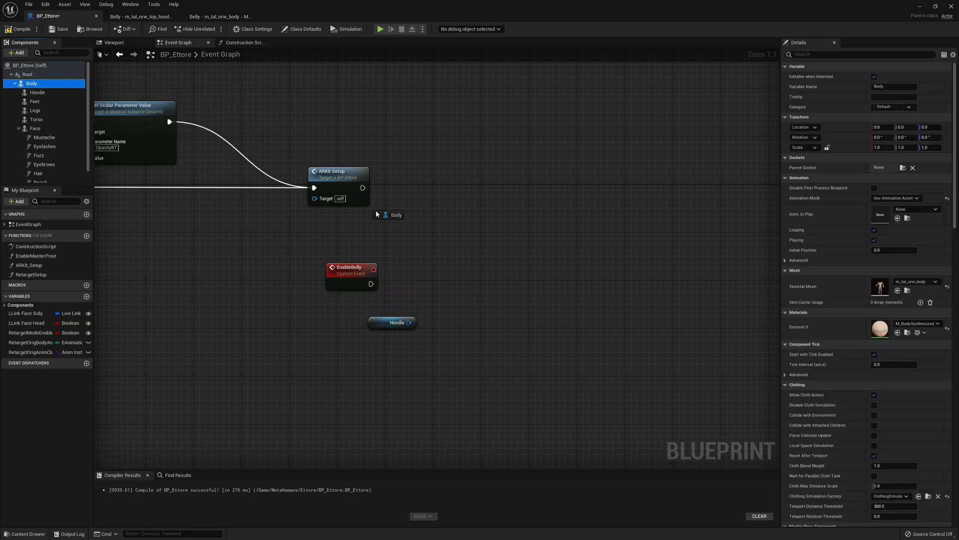
pyautogui.click(482, 327)
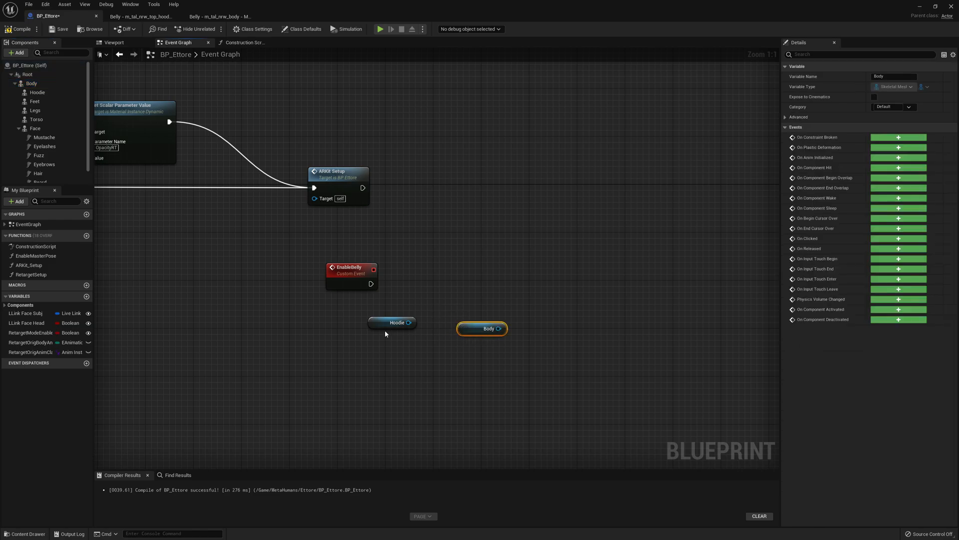
pyautogui.moveTo(408, 323); pyautogui.dragTo(430, 288)
pyautogui.write('setMor')
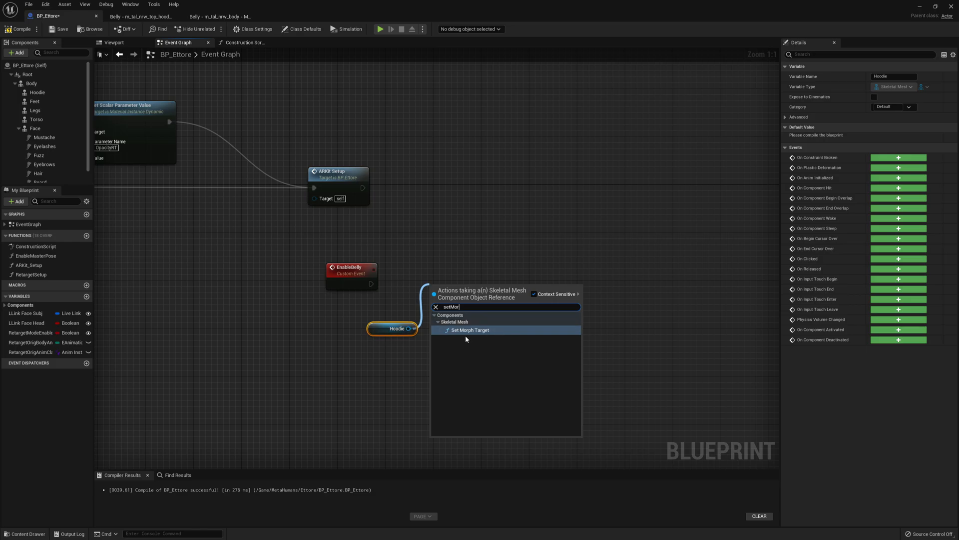
pyautogui.click(470, 330)
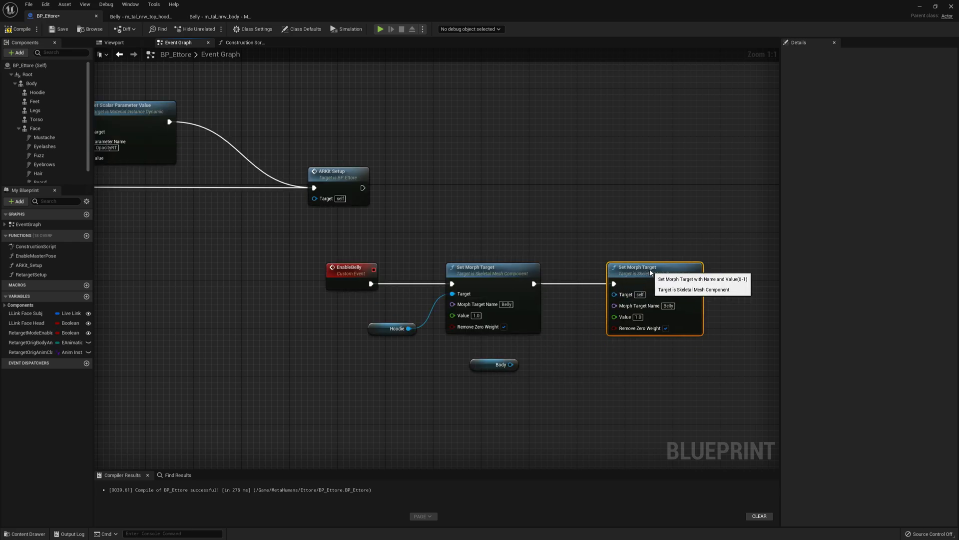
pyautogui.moveTo(510, 363); pyautogui.dragTo(615, 293)
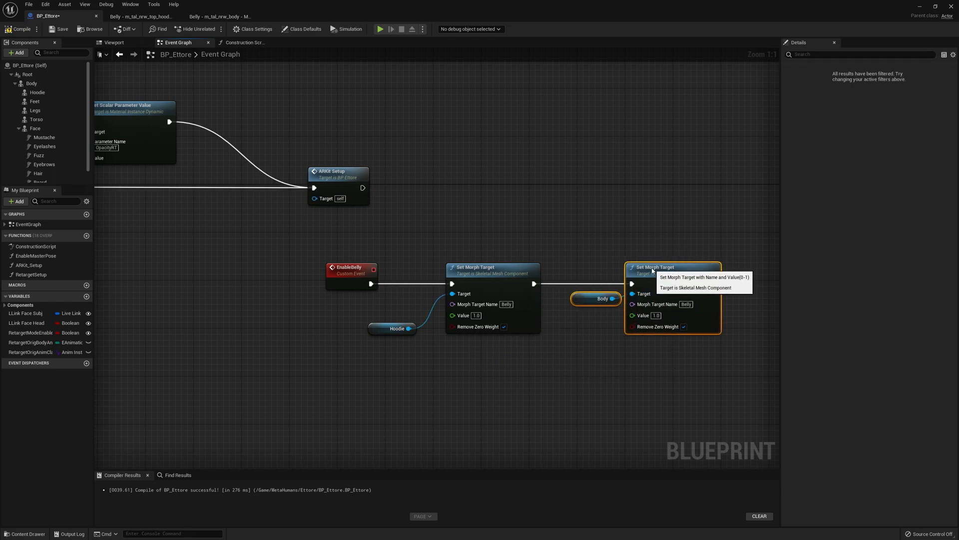
# Call Enable Belly after Retarget Setup in the Construction Script and recompile.
pyautogui.click(242, 42)
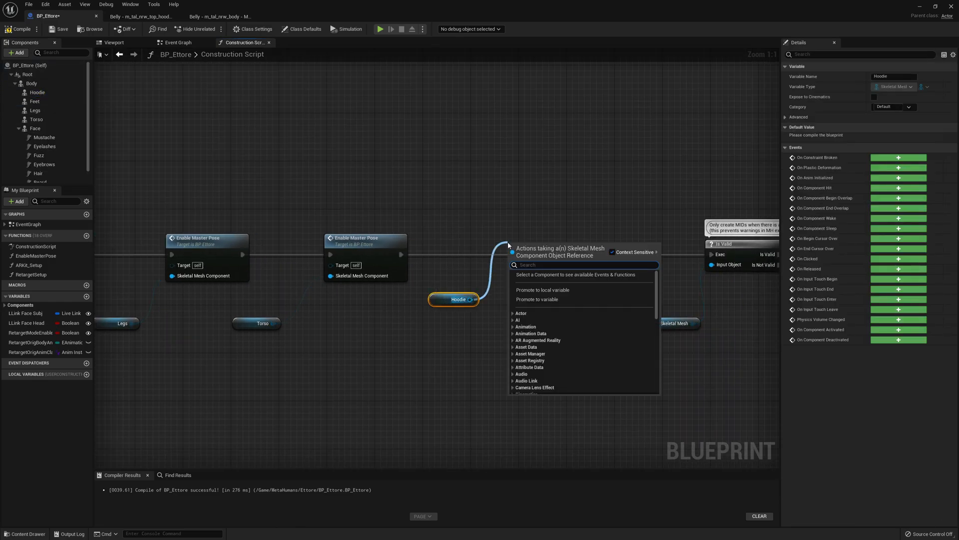
pyautogui.write('enable')
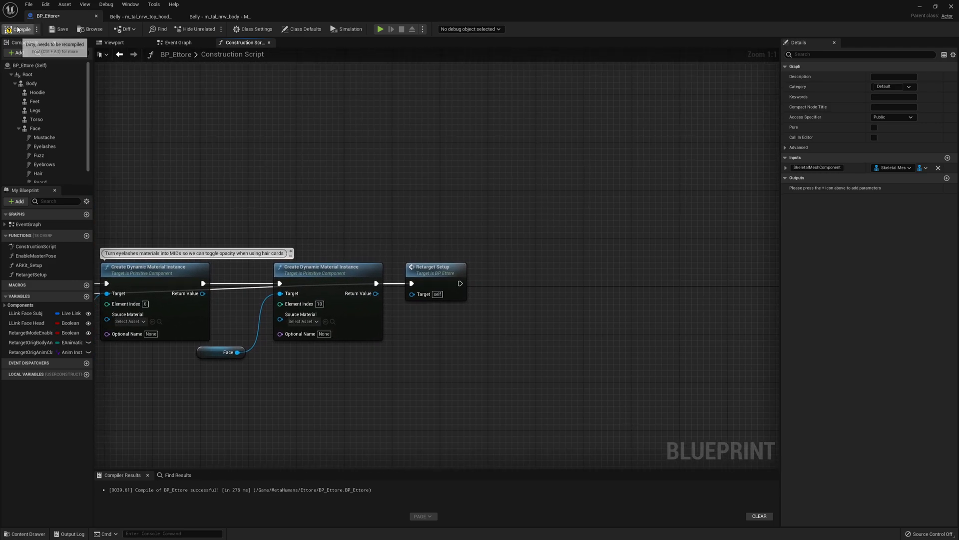
pyautogui.click(20, 29)
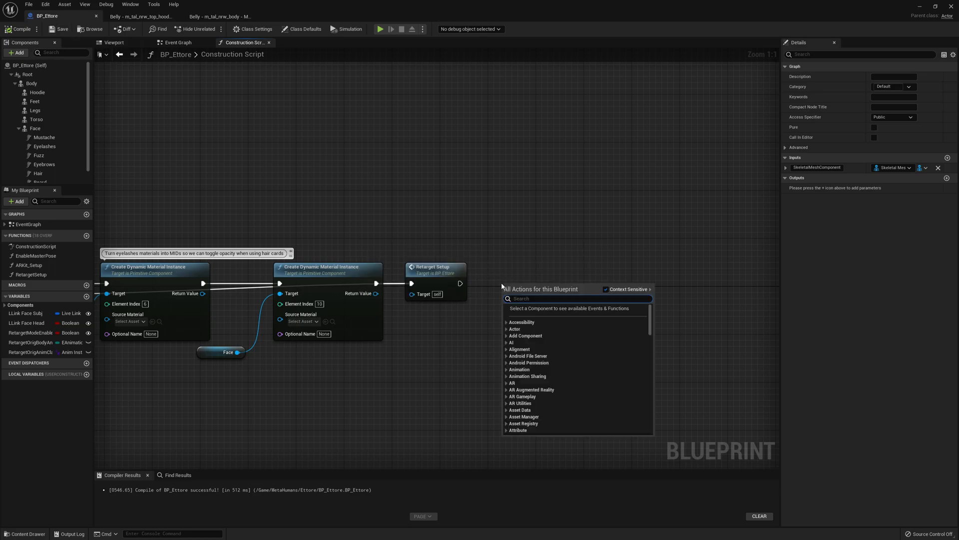
pyautogui.write('enab')
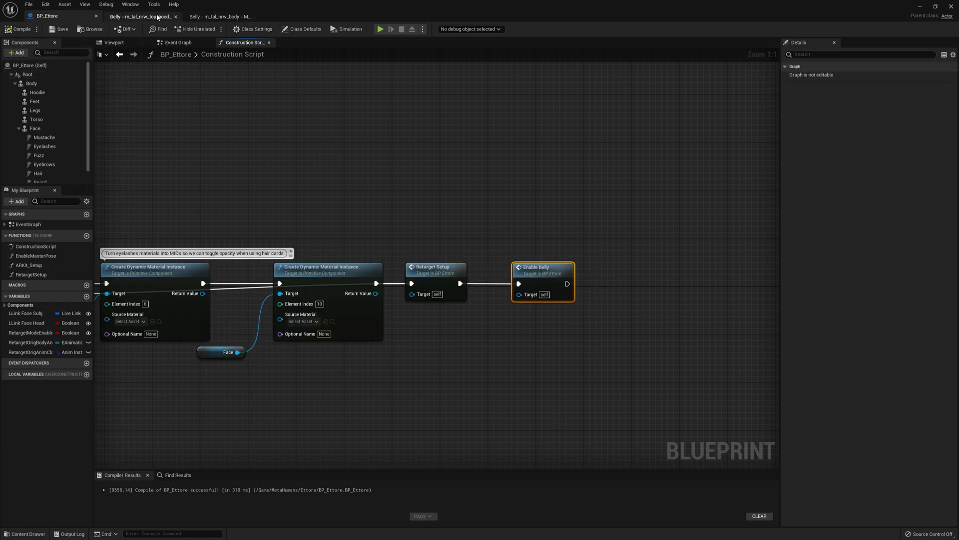
# Zoom around the character in the Viewport to check how the hoodie covers the belly.
pyautogui.click(113, 42)
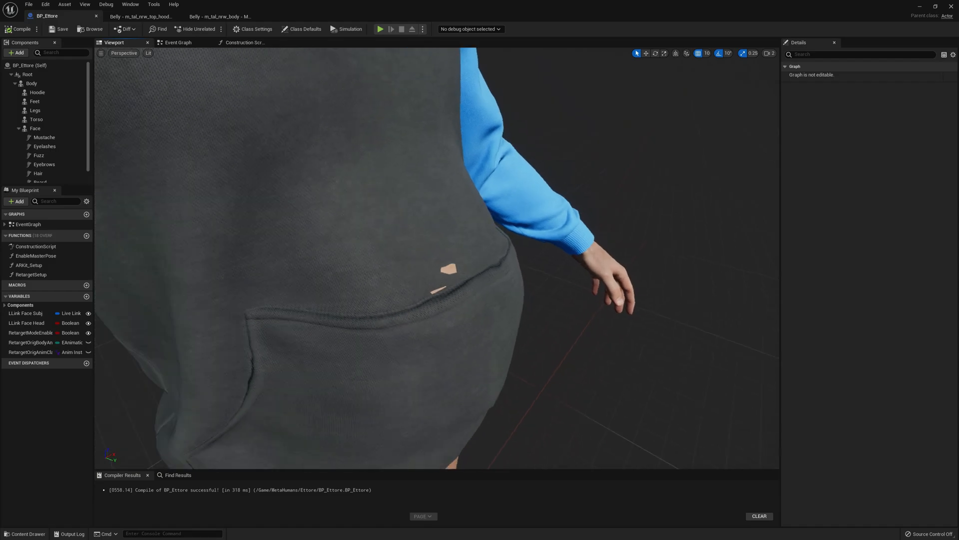
pyautogui.scroll(-3)
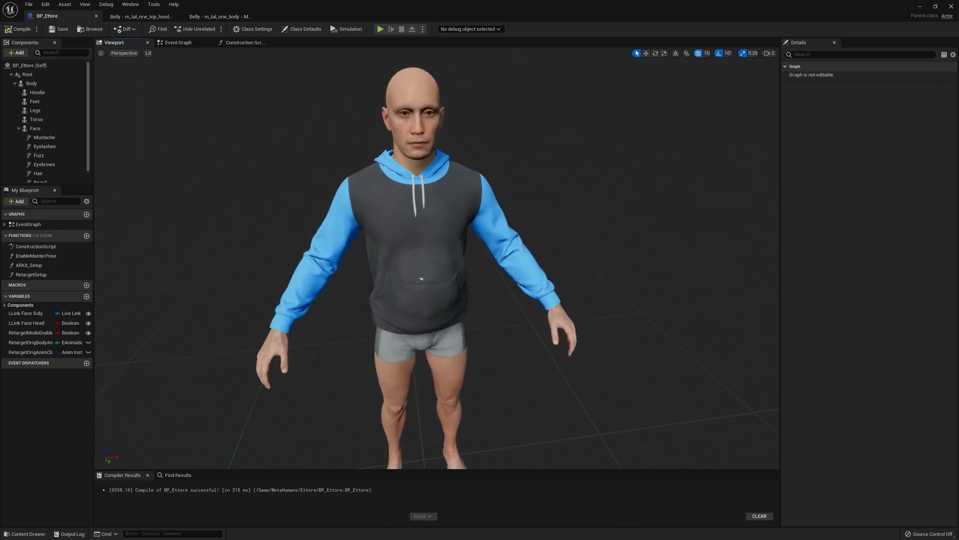
pyautogui.scroll(-3)
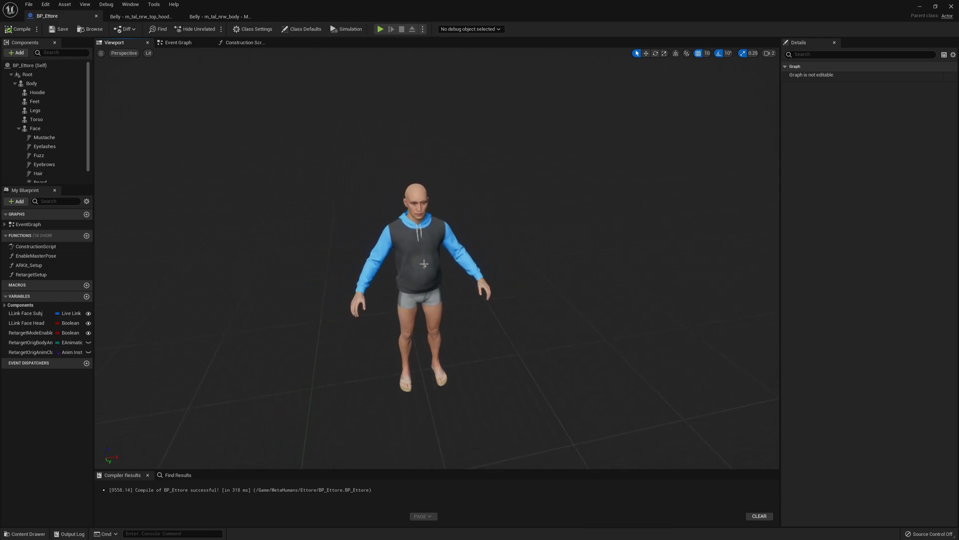
pyautogui.moveTo(421, 263)
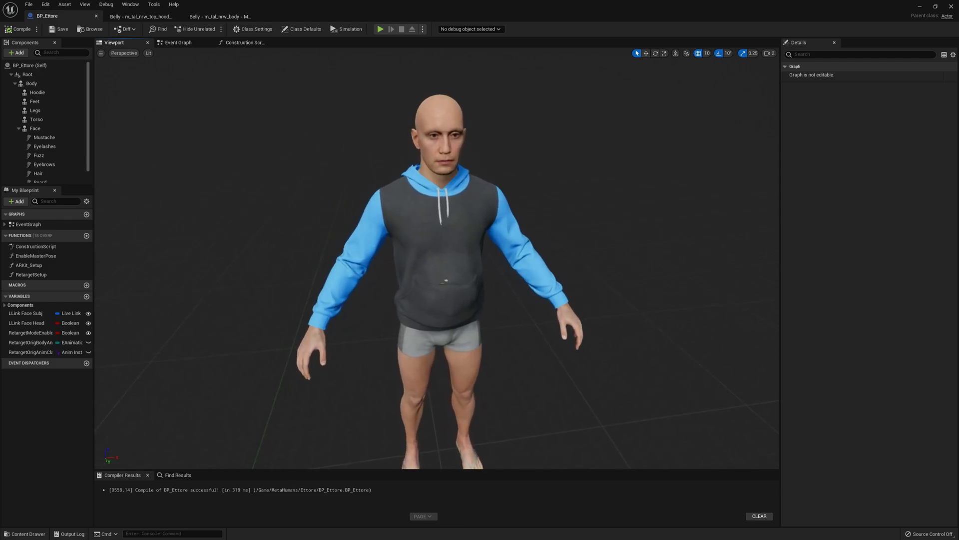
pyautogui.scroll(-3)
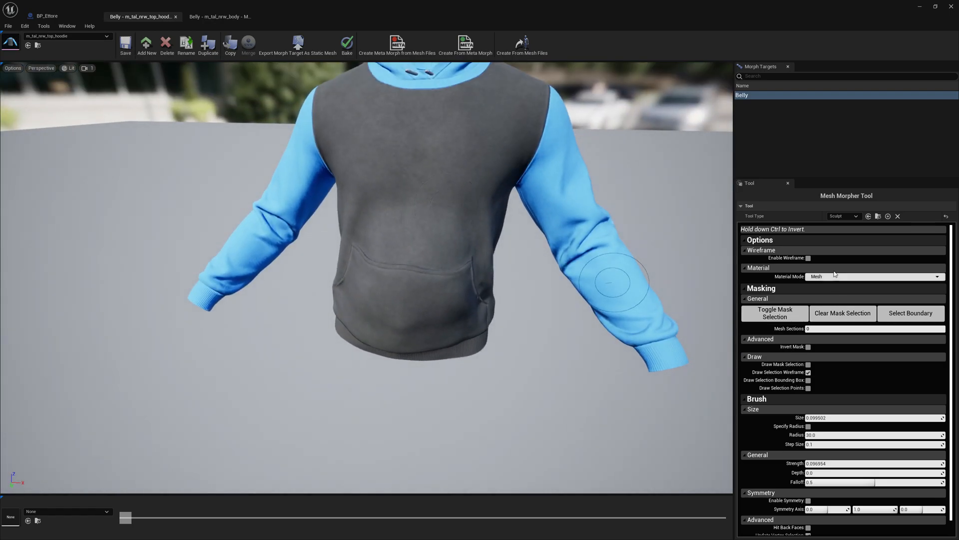
# Switch the brush to Move, push the hoodie's belly area outward, and save the mesh.
pyautogui.click(844, 216)
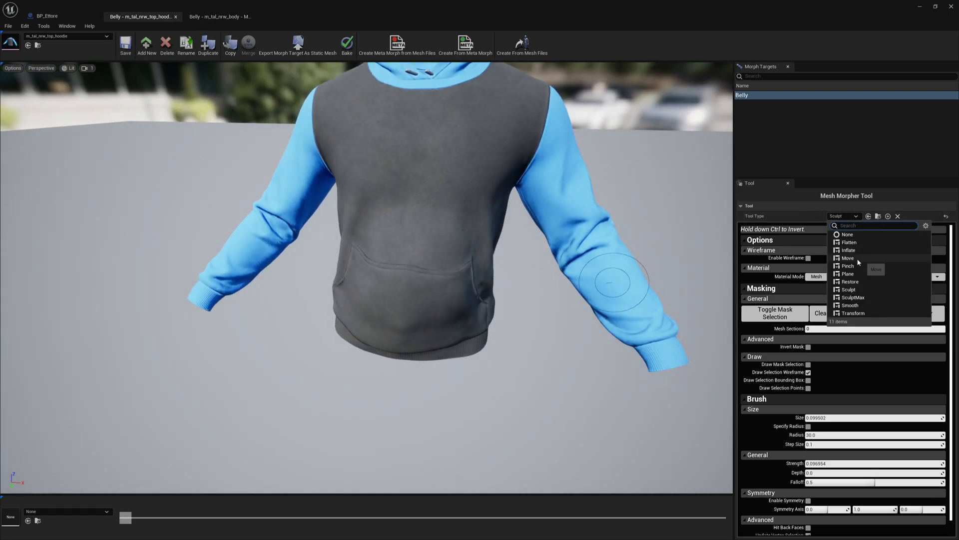
pyautogui.click(849, 258)
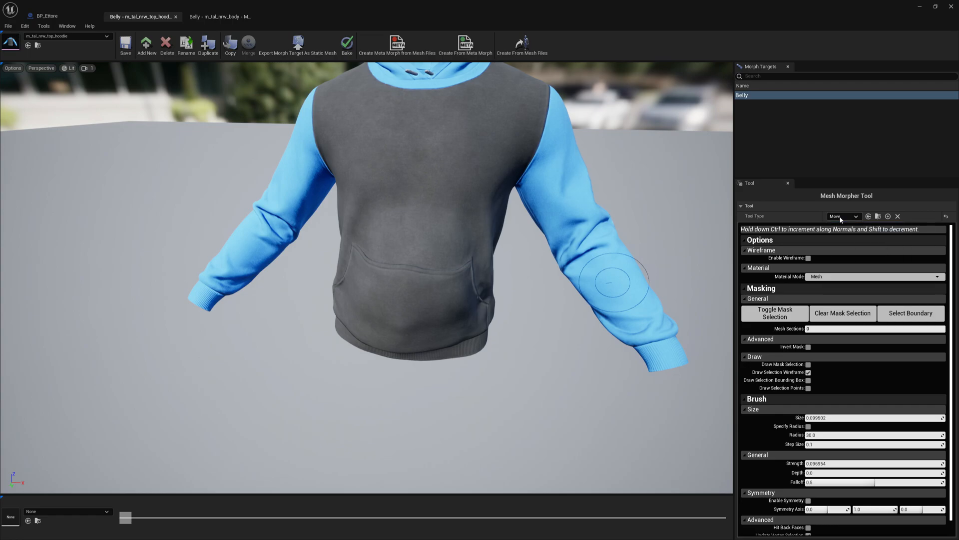
pyautogui.click(843, 216)
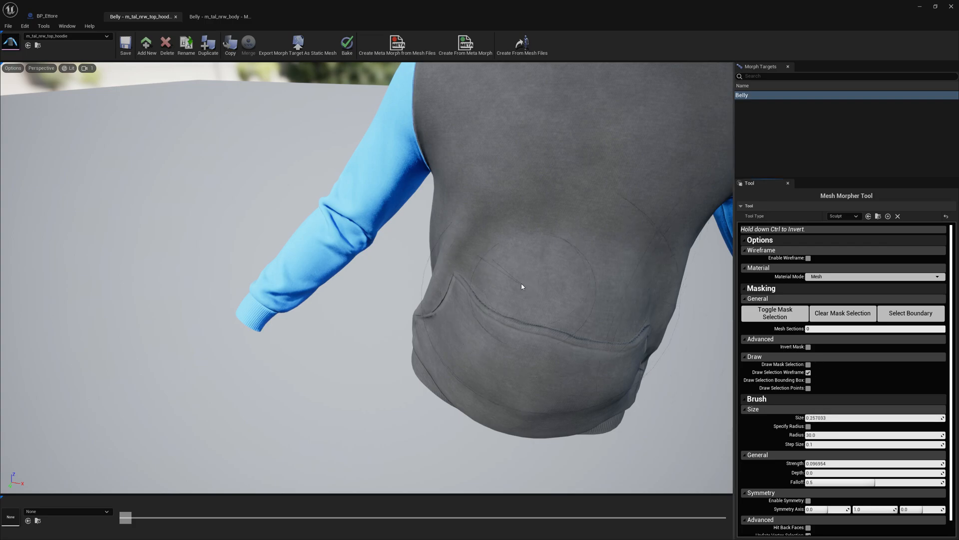
pyautogui.moveTo(522, 287); pyautogui.dragTo(533, 280)
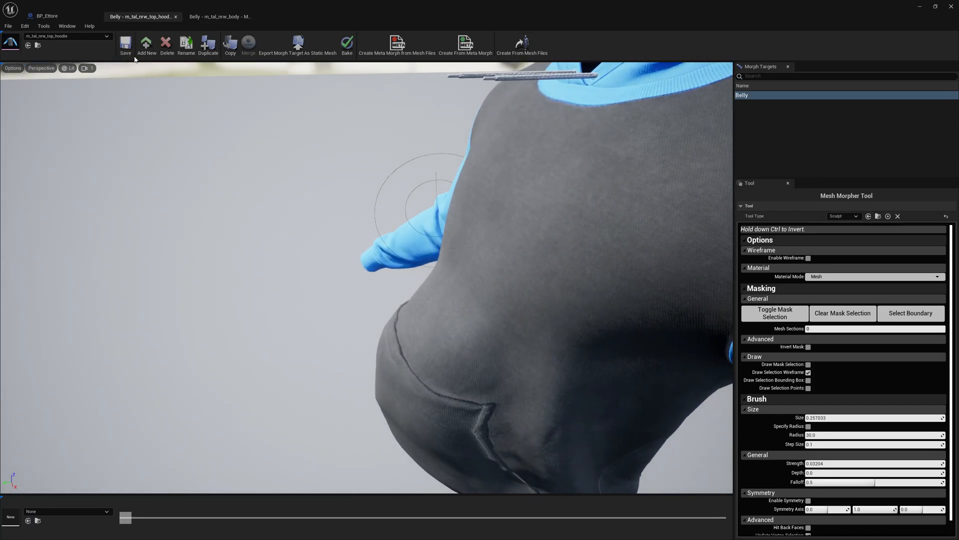
pyautogui.click(125, 44)
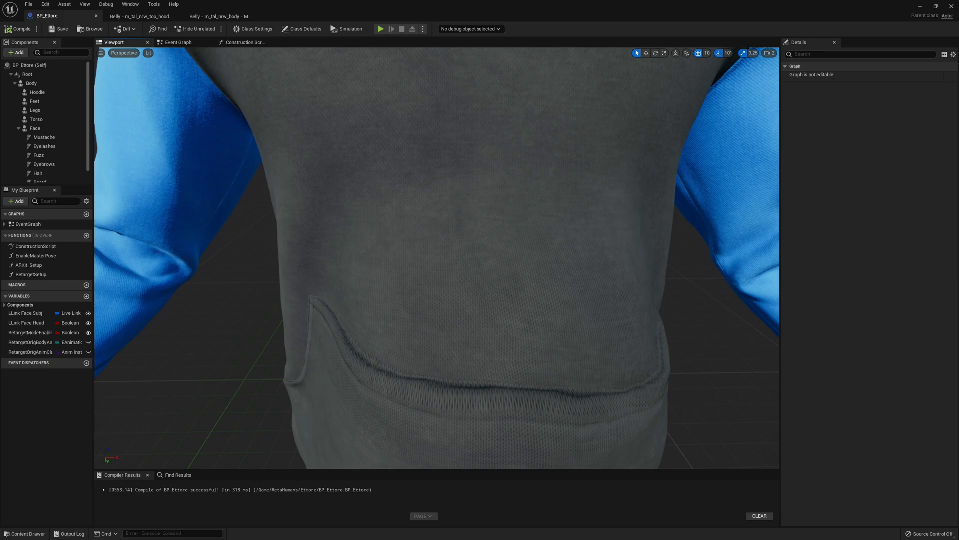
# Zoom around the character wearing the reshaped hoodie, then return to the hoodie mesh.
pyautogui.scroll(-3)
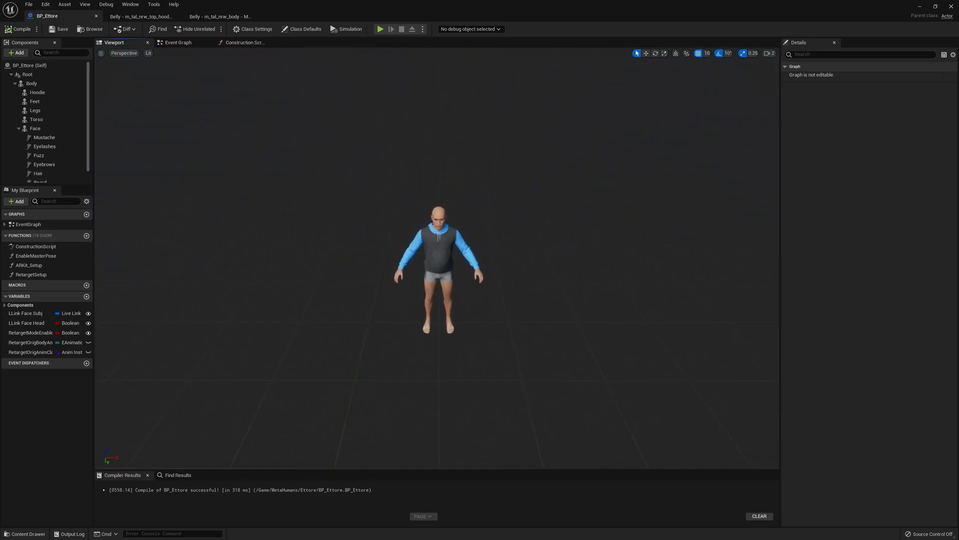
pyautogui.scroll(-3)
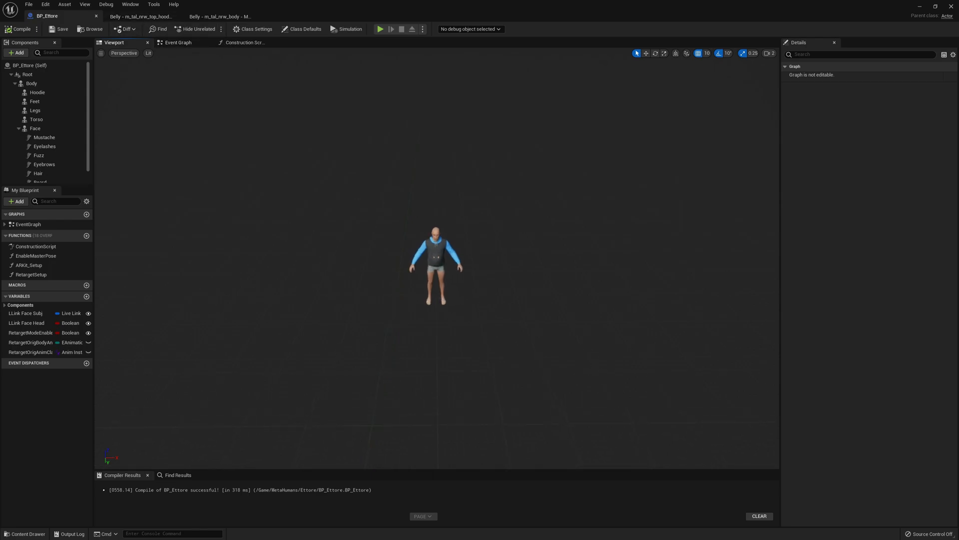
pyautogui.click(141, 17)
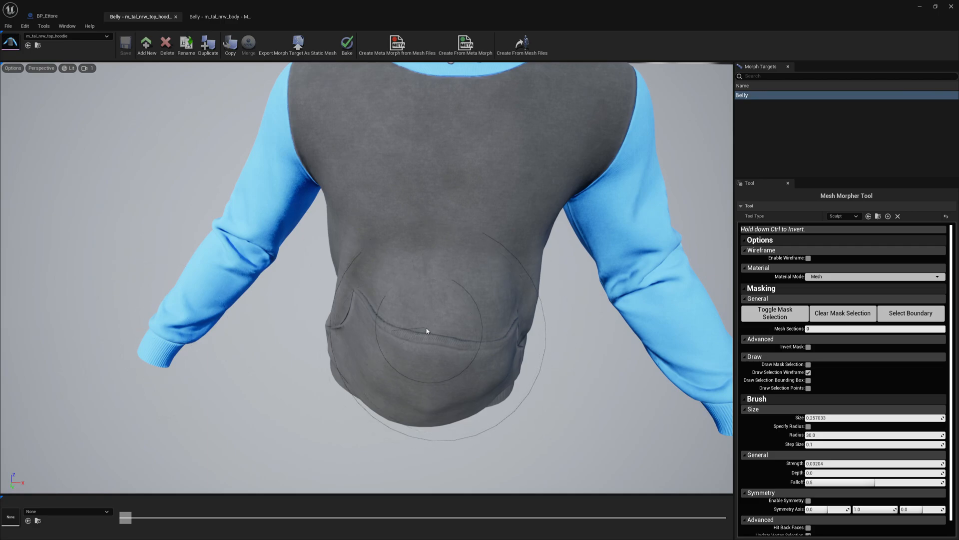
# Brush the Belly morph's front with the Sculpt tool to smooth and round the pocket area.
pyautogui.moveTo(415, 343); pyautogui.dragTo(428, 331)
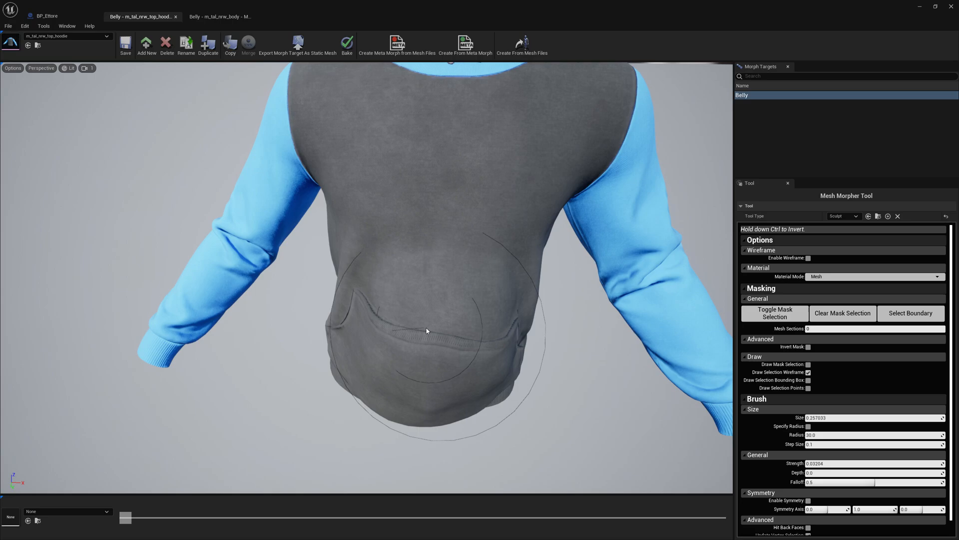
pyautogui.click(125, 44)
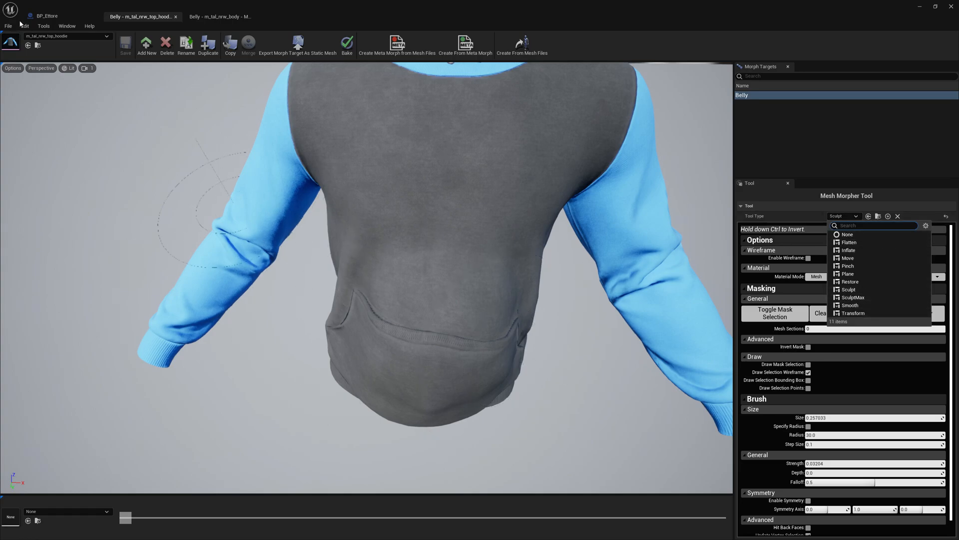
pyautogui.moveTo(125, 44)
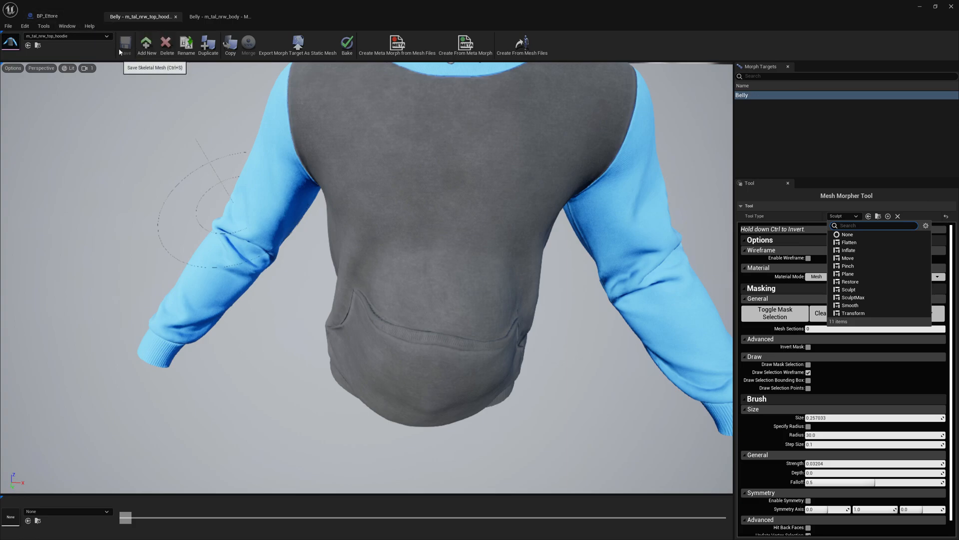